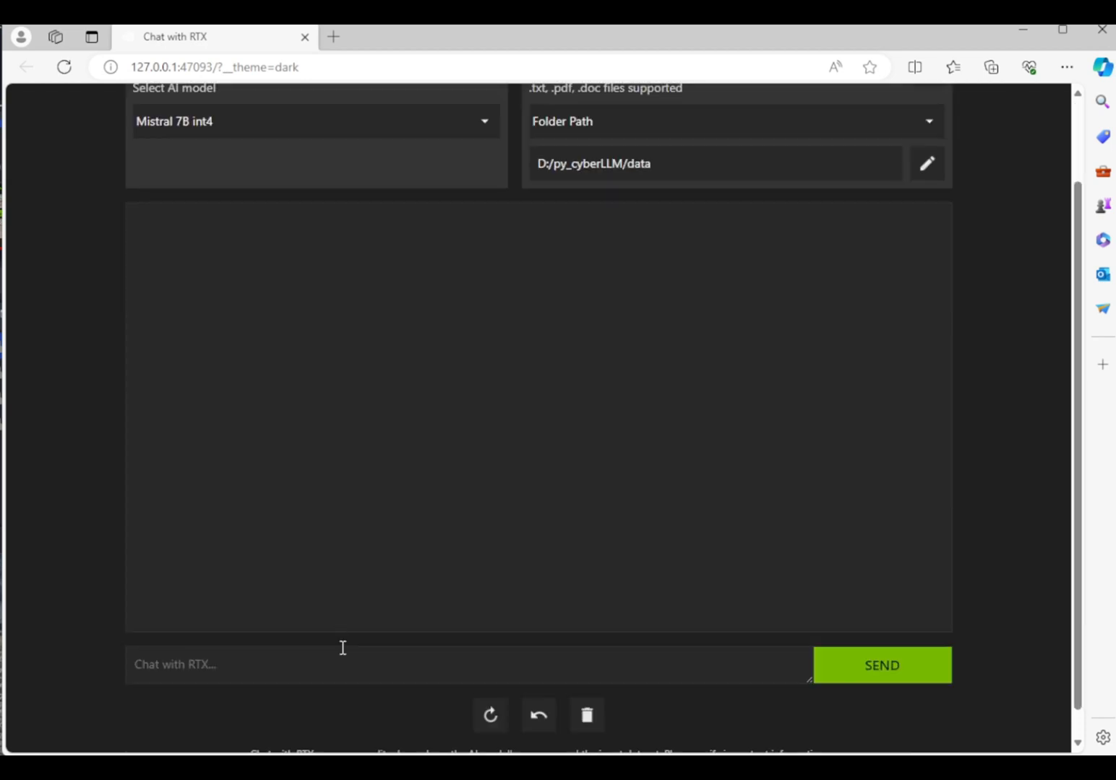
- Ask Chat with RTX what the loaded paper's topic is about and read the answer
type("What is this topic about?")
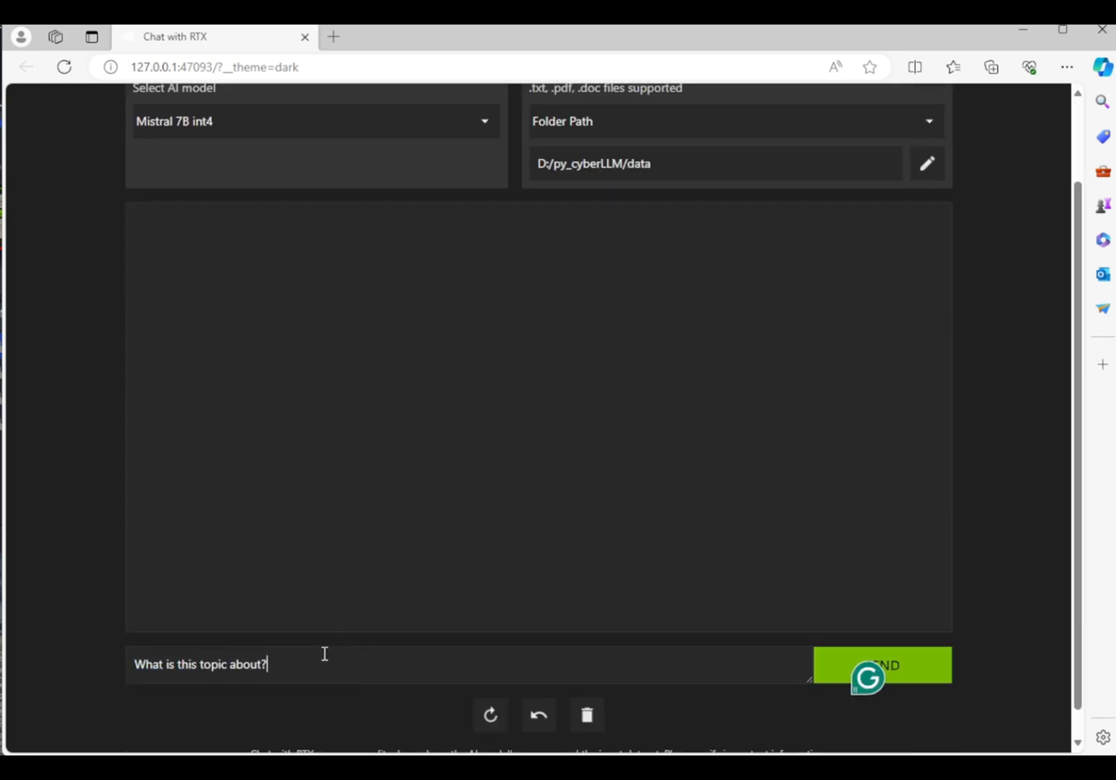
left_click(882, 665)
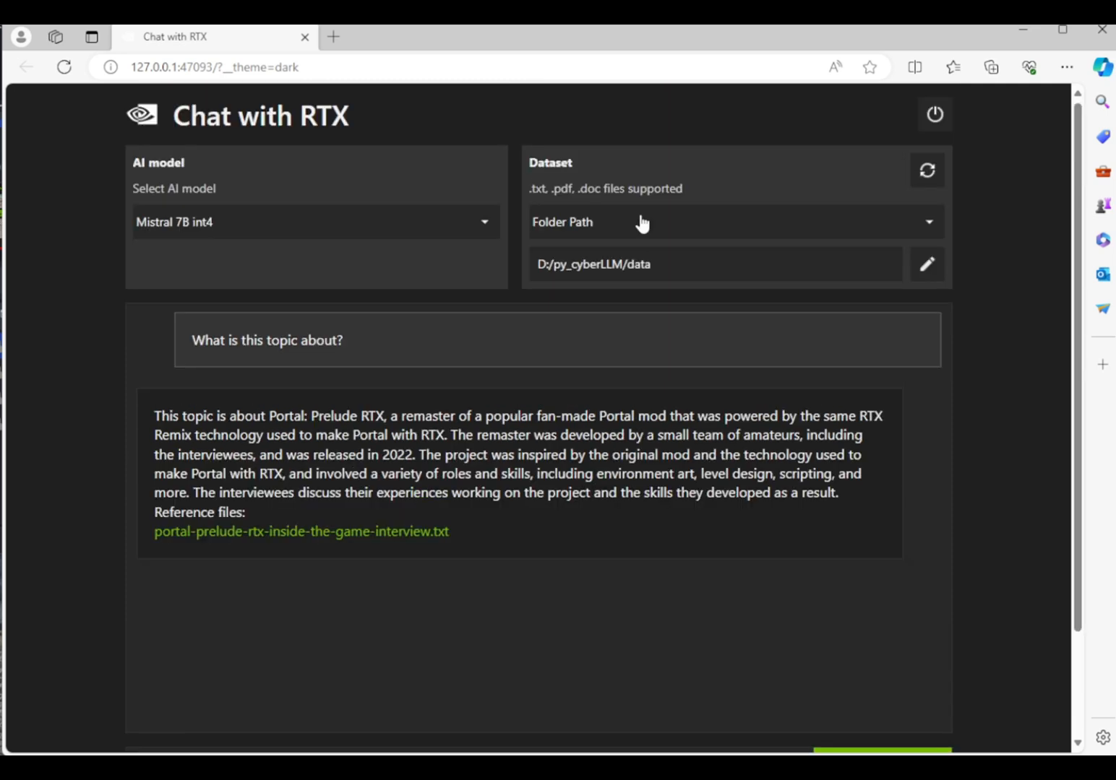
scroll("down", 3)
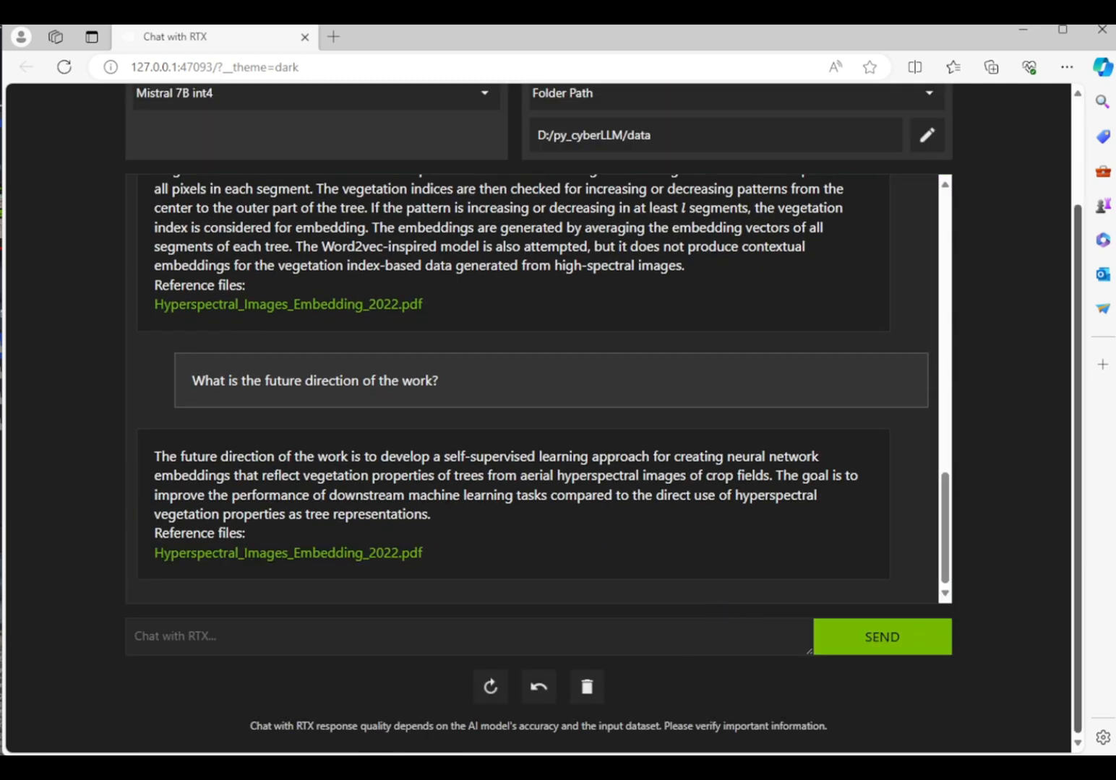
- Ask whether work outside this paper used embeddings of plants' hyperspectral images
left_click(318, 636)
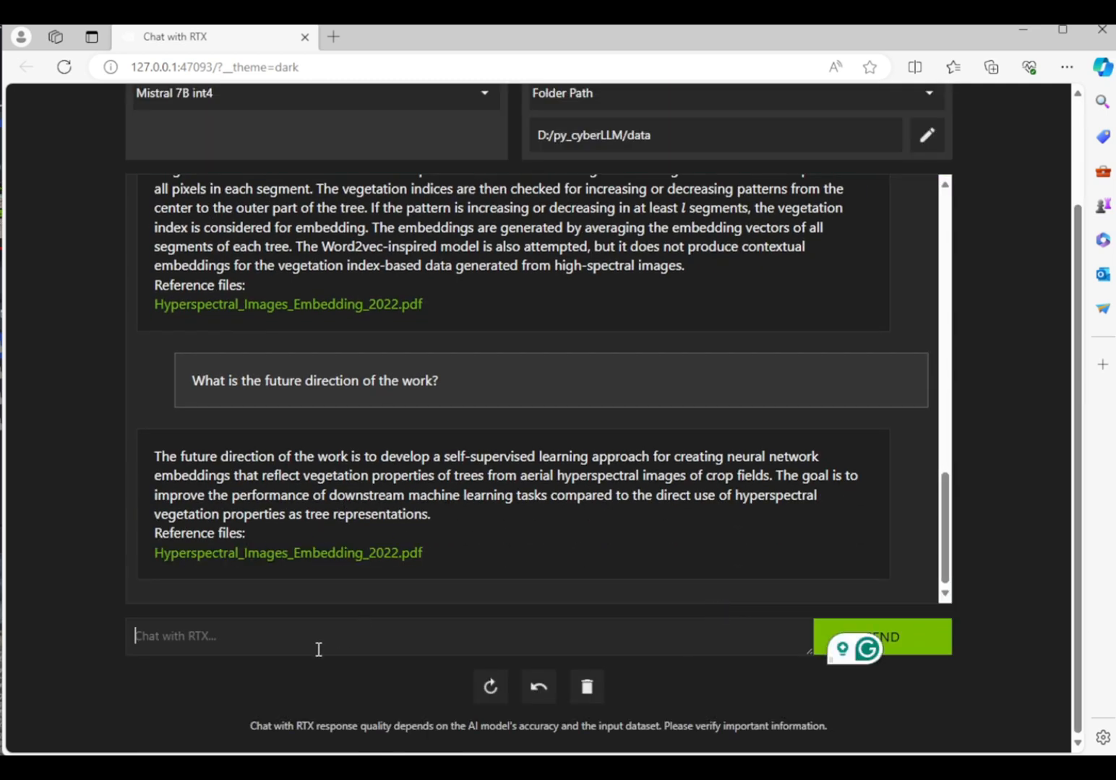
type("Can this w")
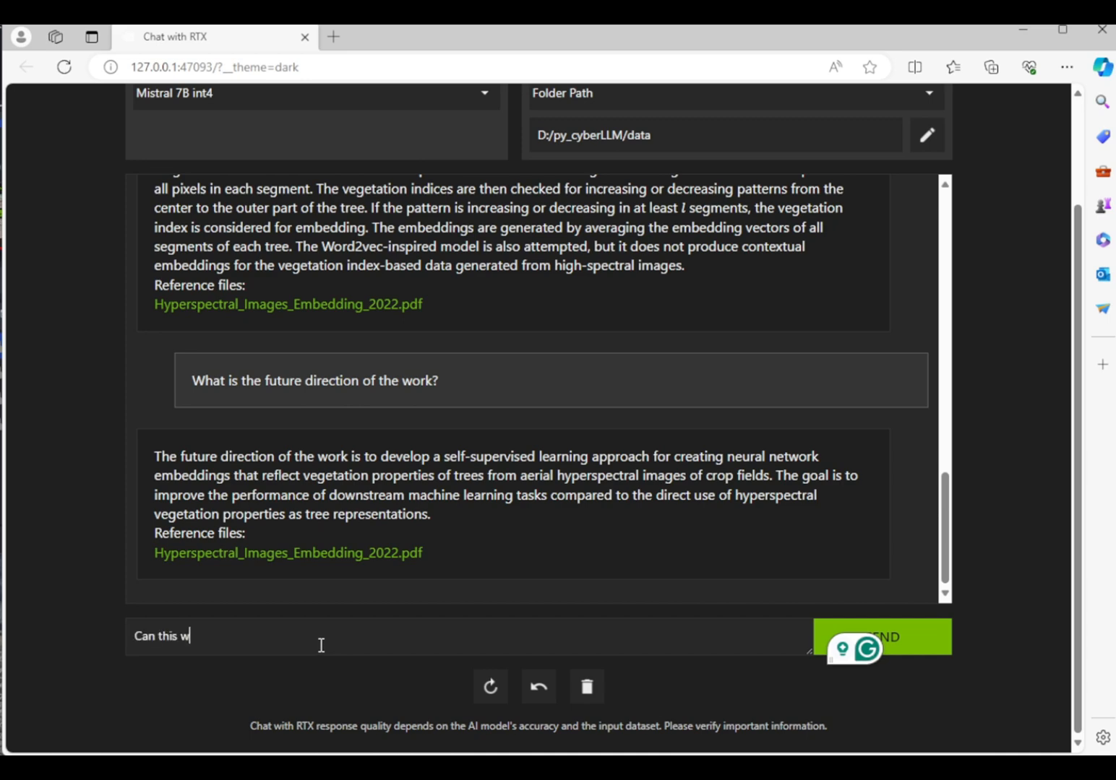
type("Outside of this paper, do you know of any work that used embeddings pf plants")
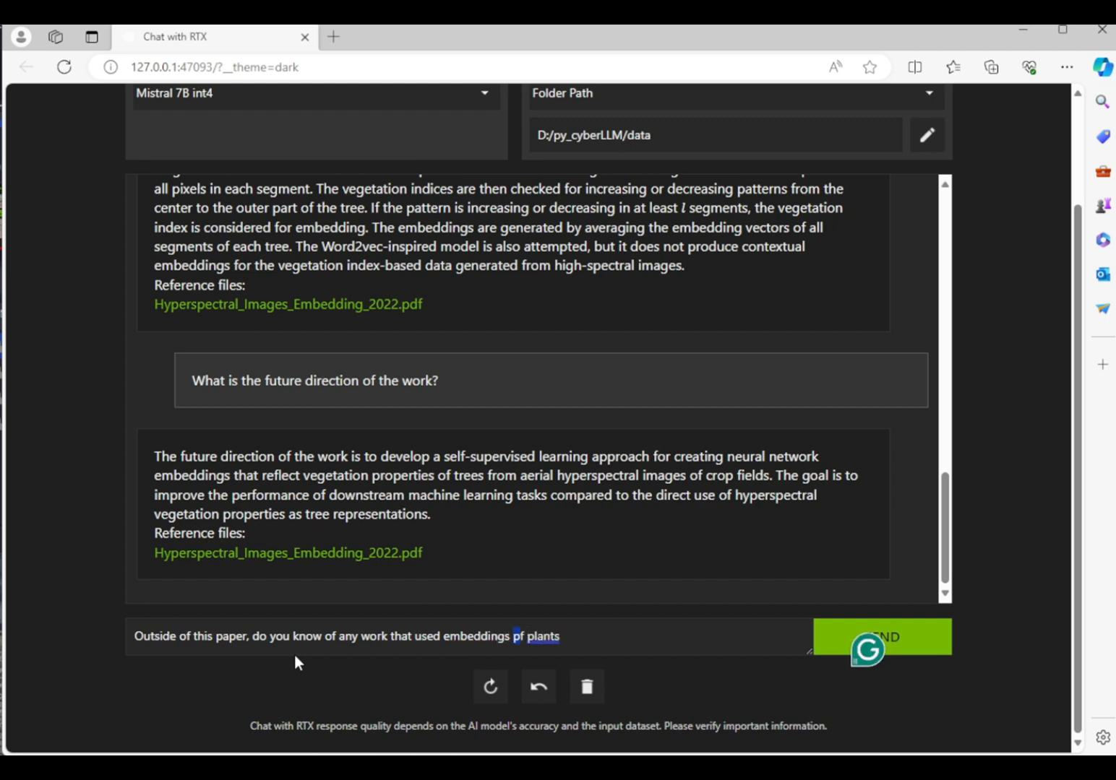
type("'s hyperspectral images?")
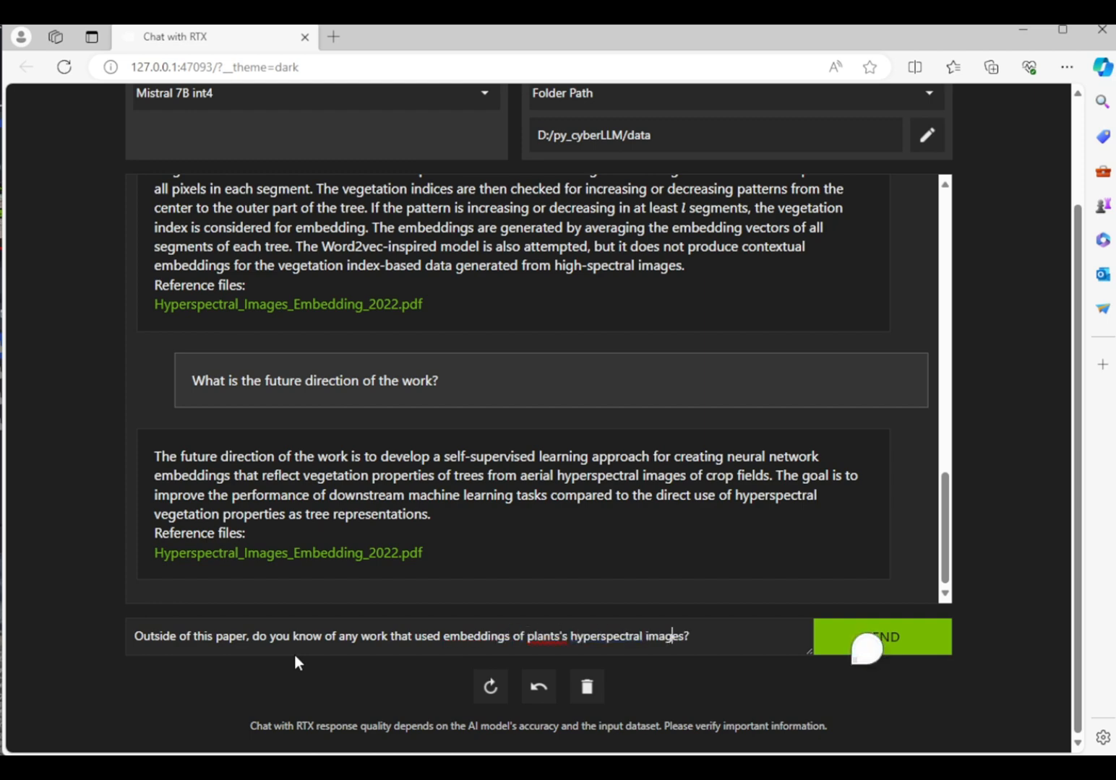
left_click(425, 636)
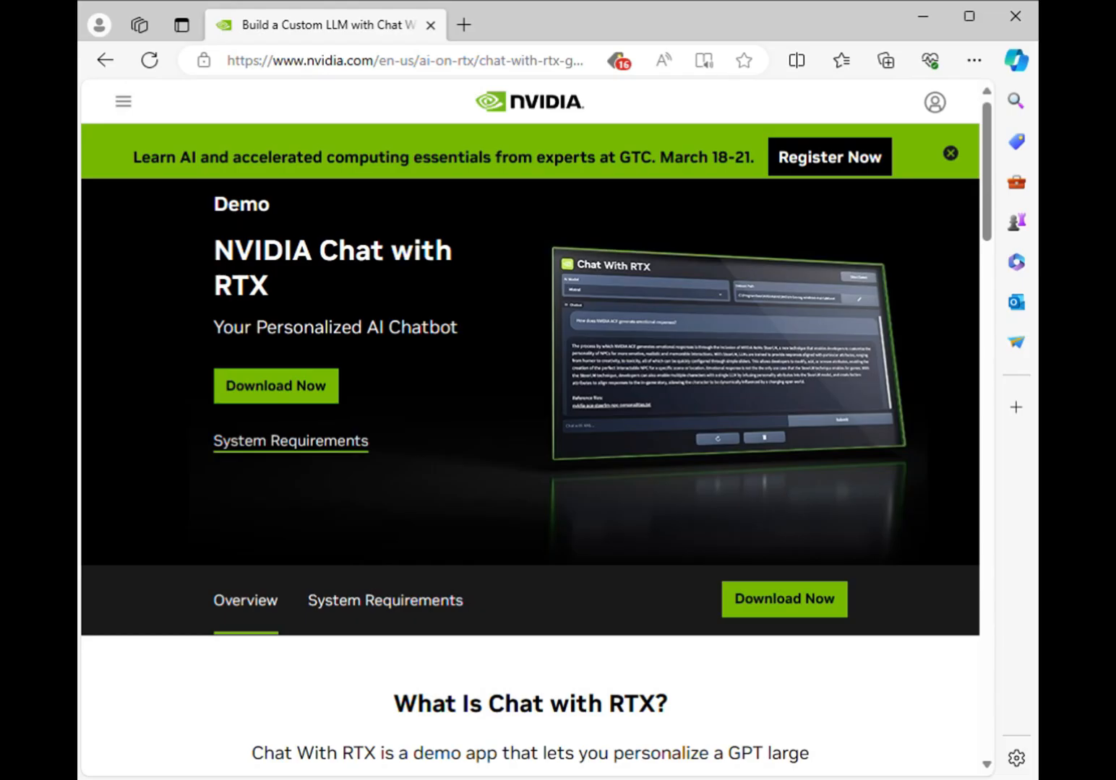
mouse_move(909, 723)
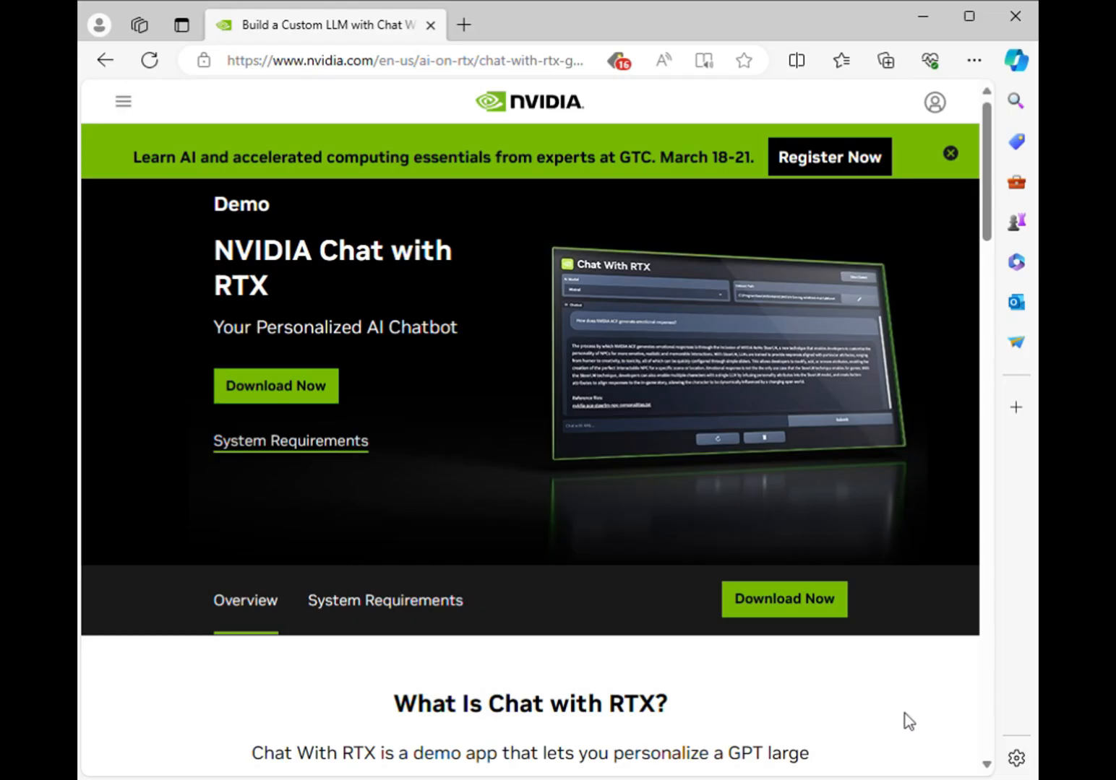
mouse_move(902, 726)
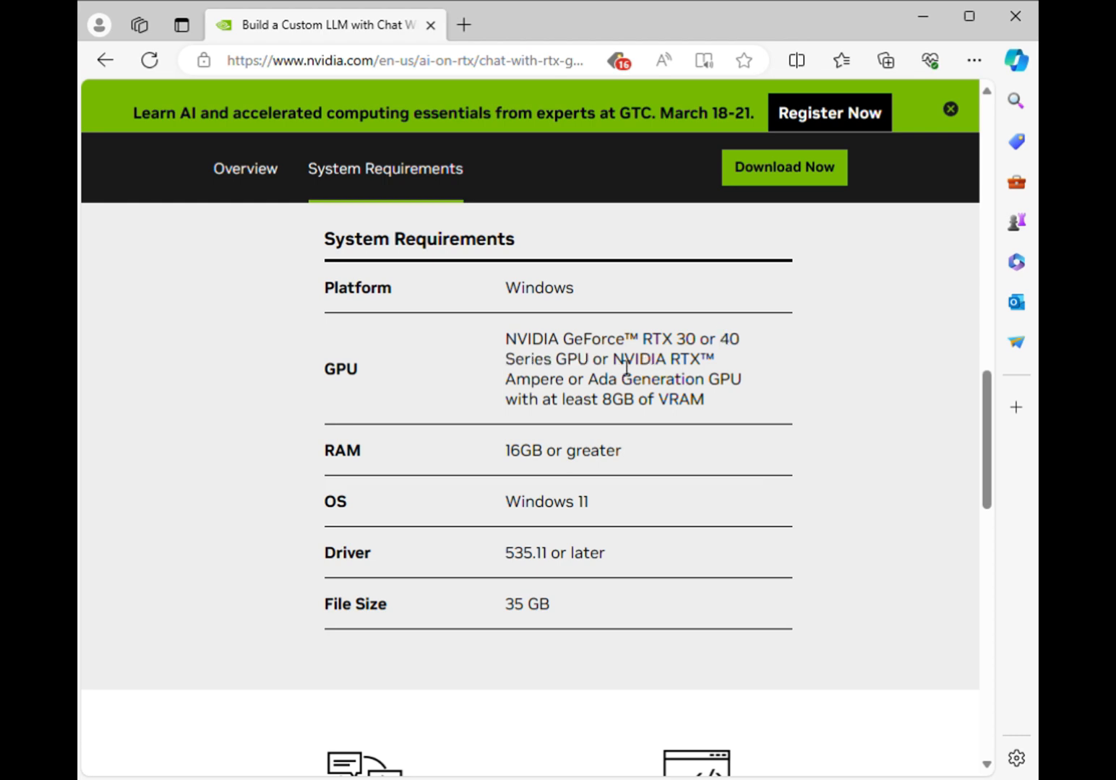
mouse_move(564, 382)
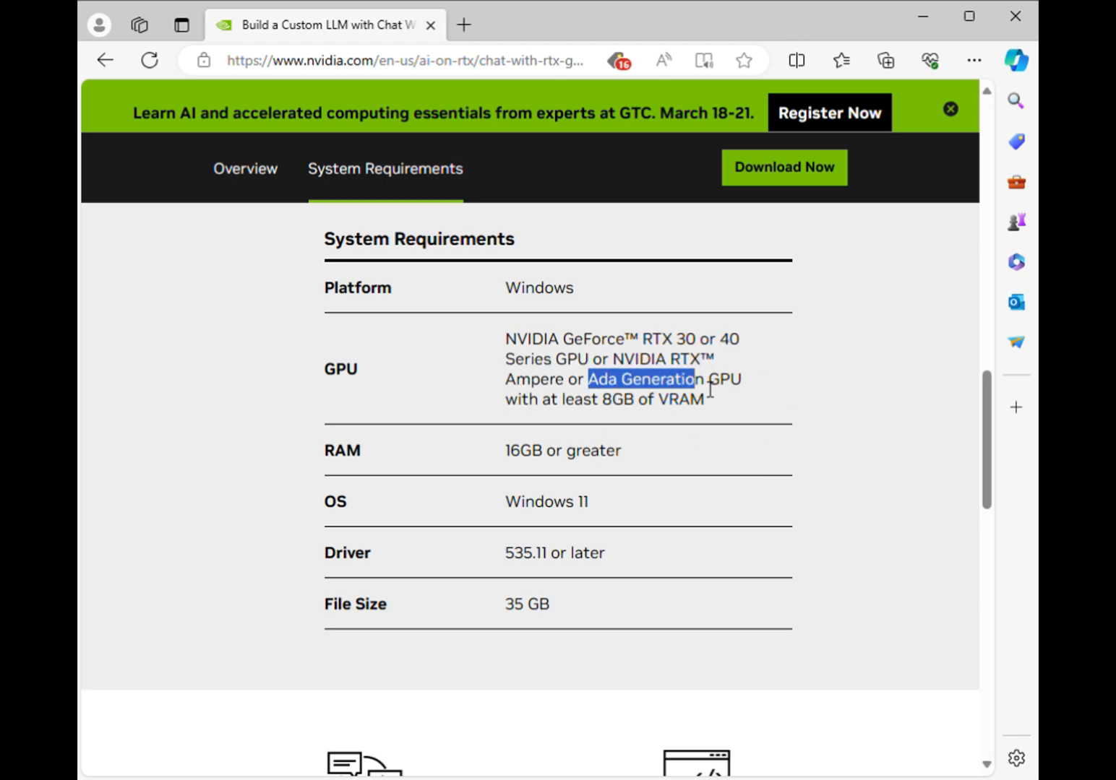
- View the System Requirements table on NVIDIA's Chat with RTX page
left_click(826, 480)
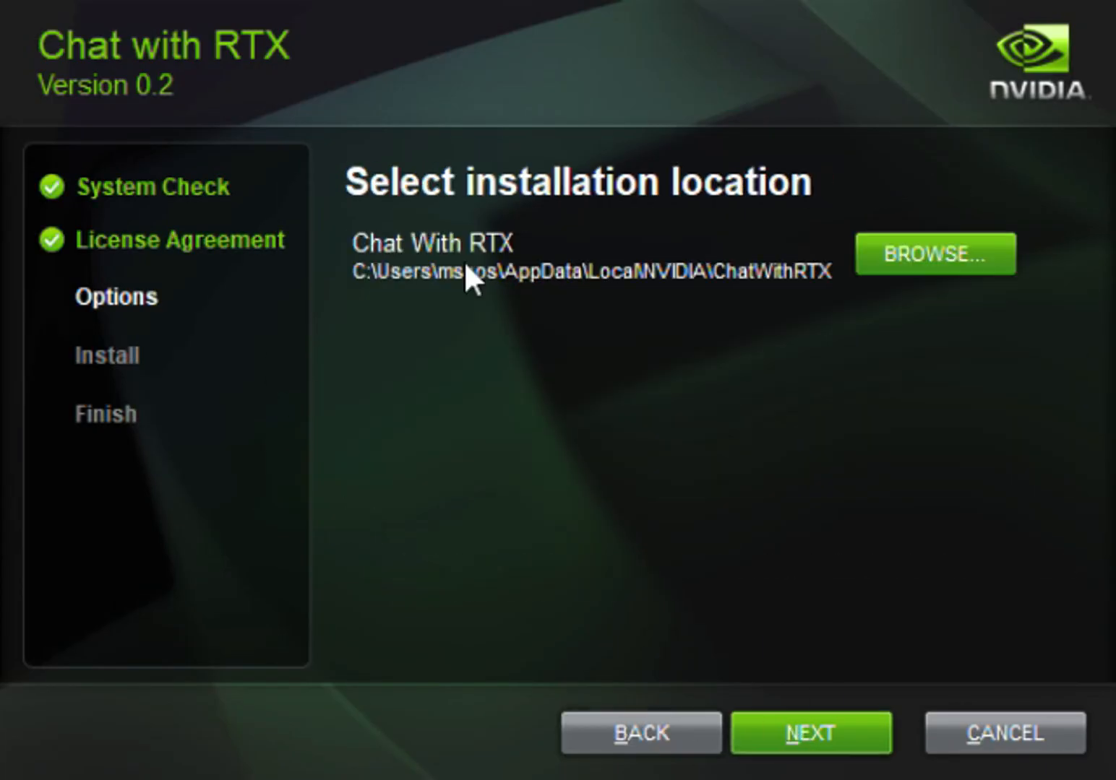
- Install to the default location, then close the 'NVIDIA Installer failed' report
left_click(810, 733)
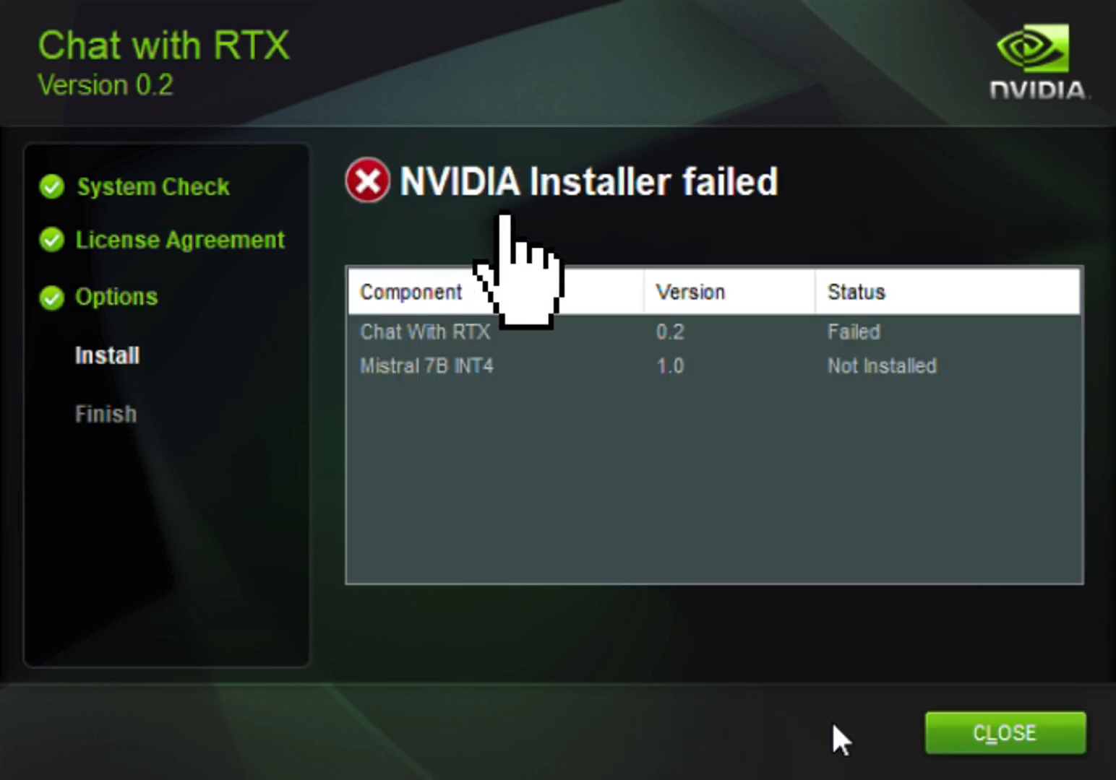
mouse_move(778, 253)
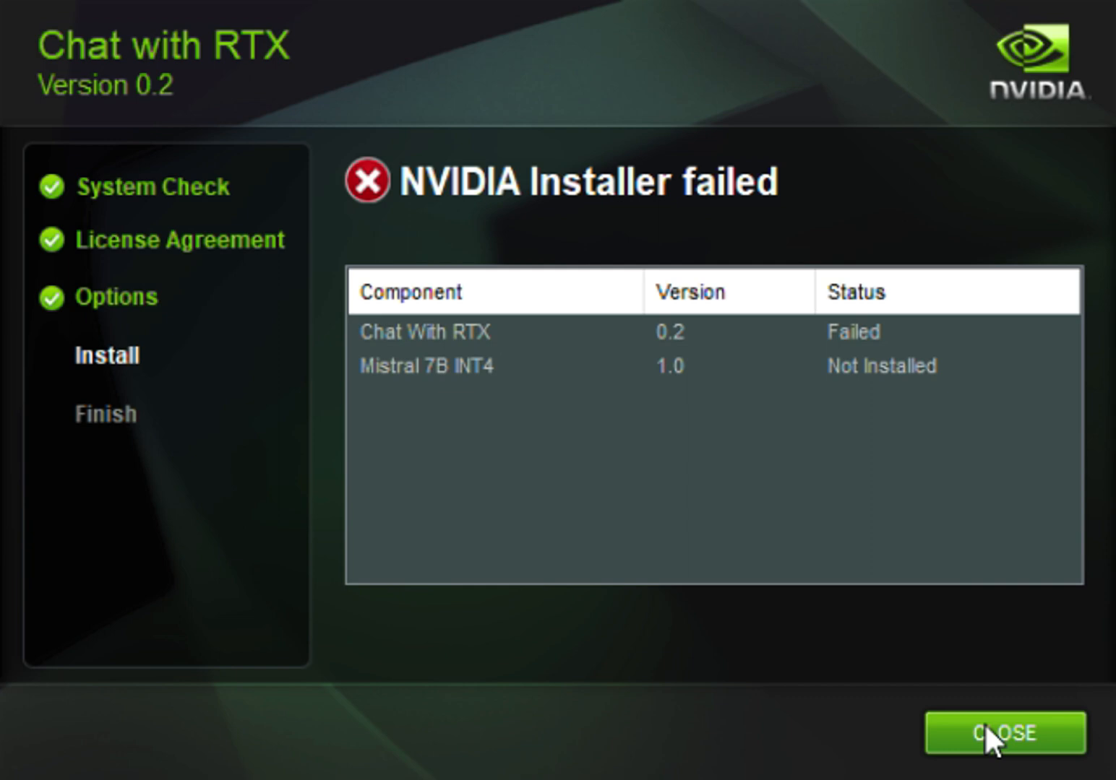
left_click(1003, 732)
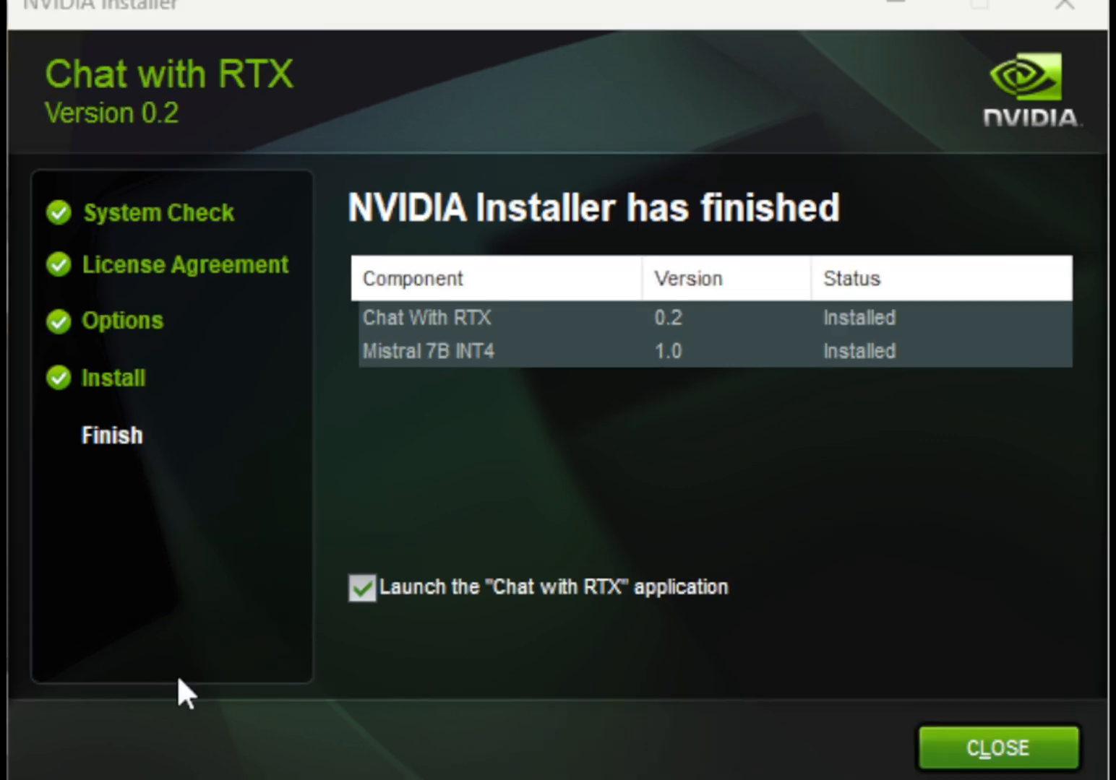
mouse_move(995, 657)
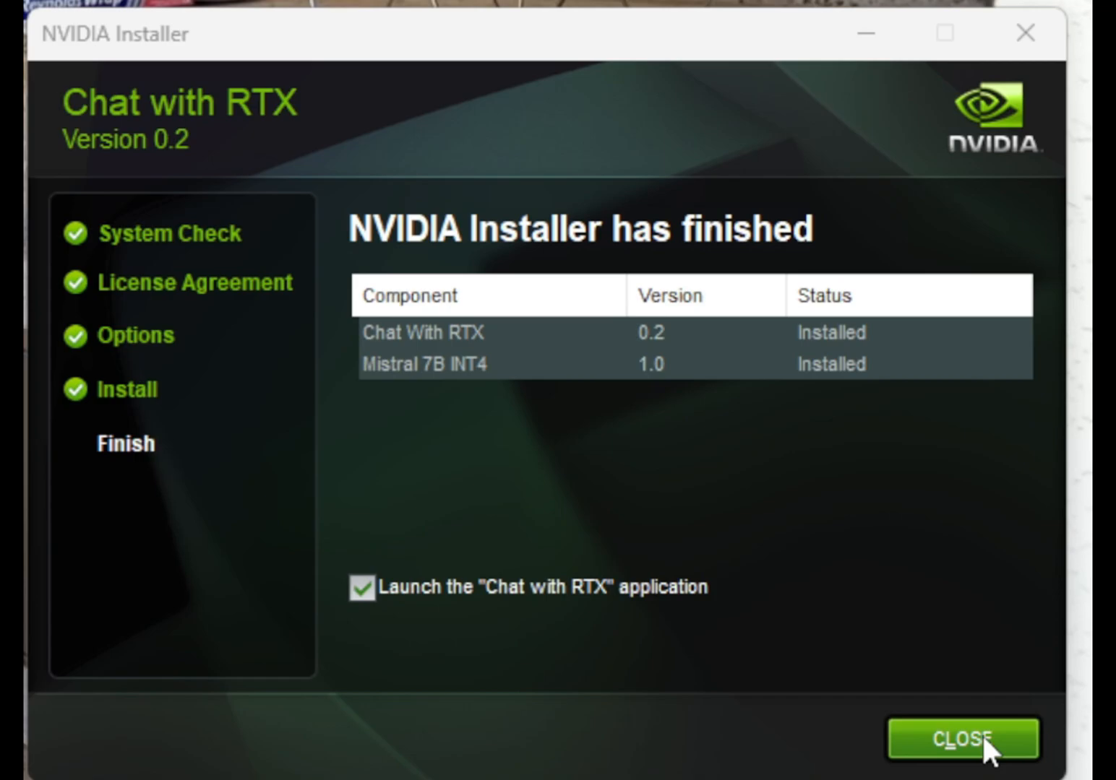
- Close the finished installer with 'Launch the Chat with RTX application' checked
left_click(963, 738)
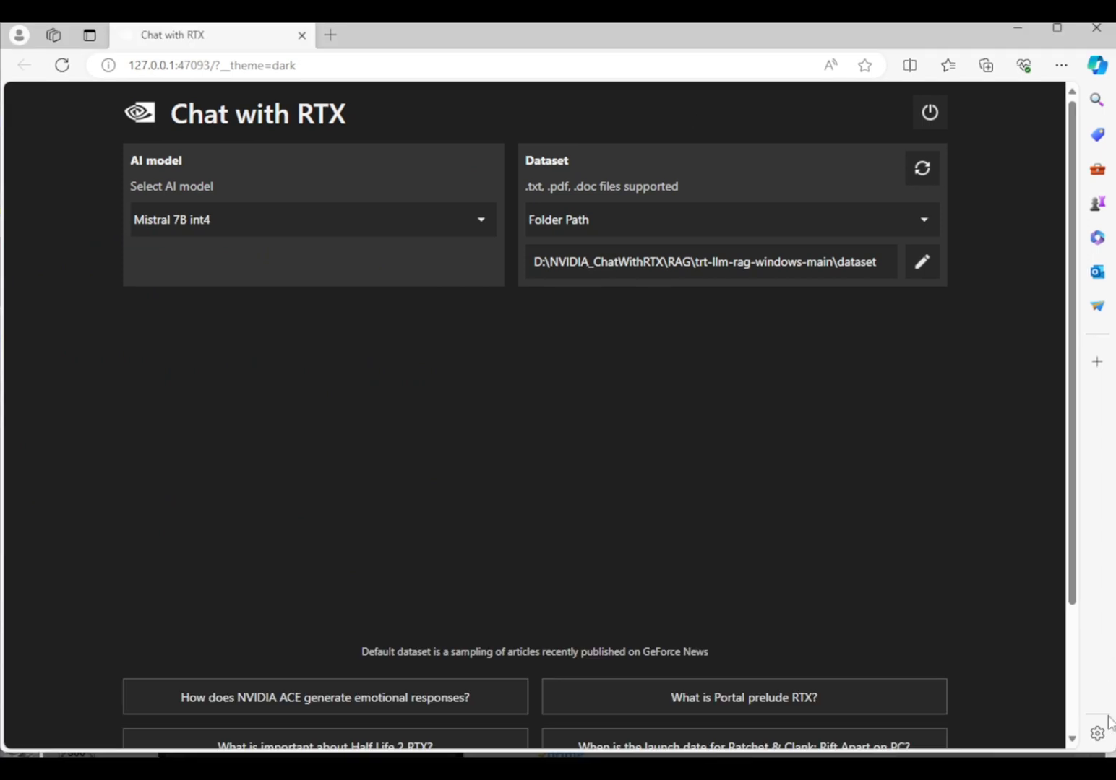
mouse_move(596, 223)
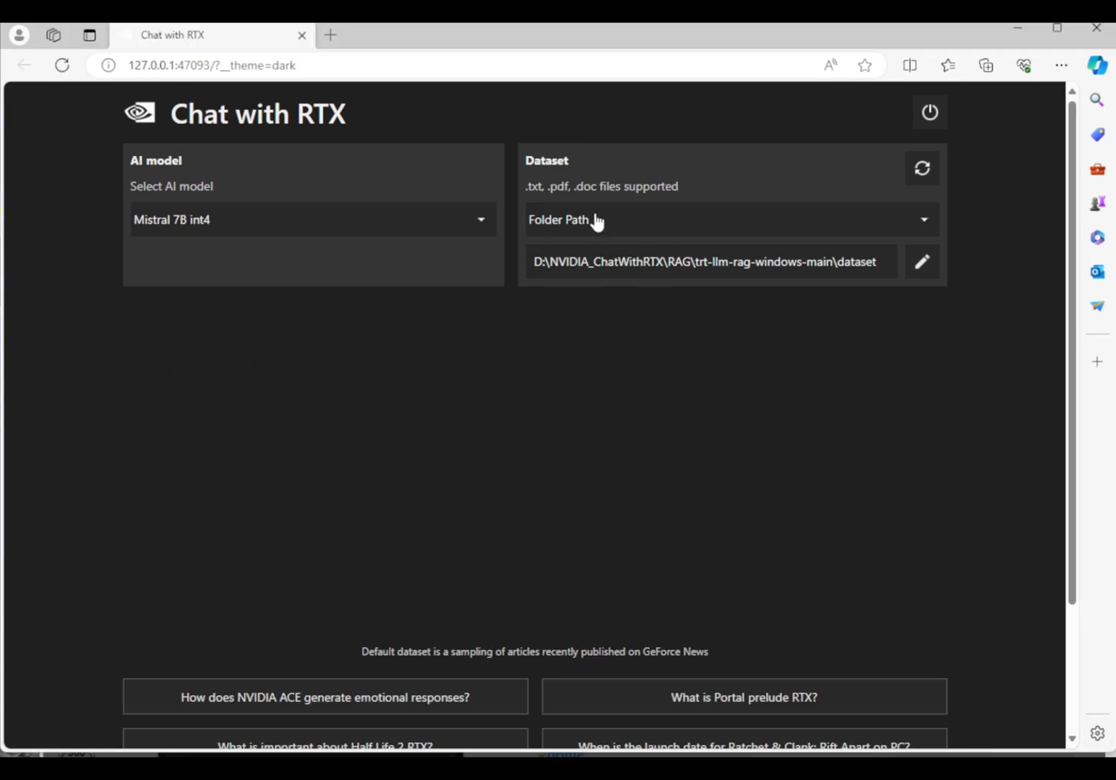
mouse_move(922, 168)
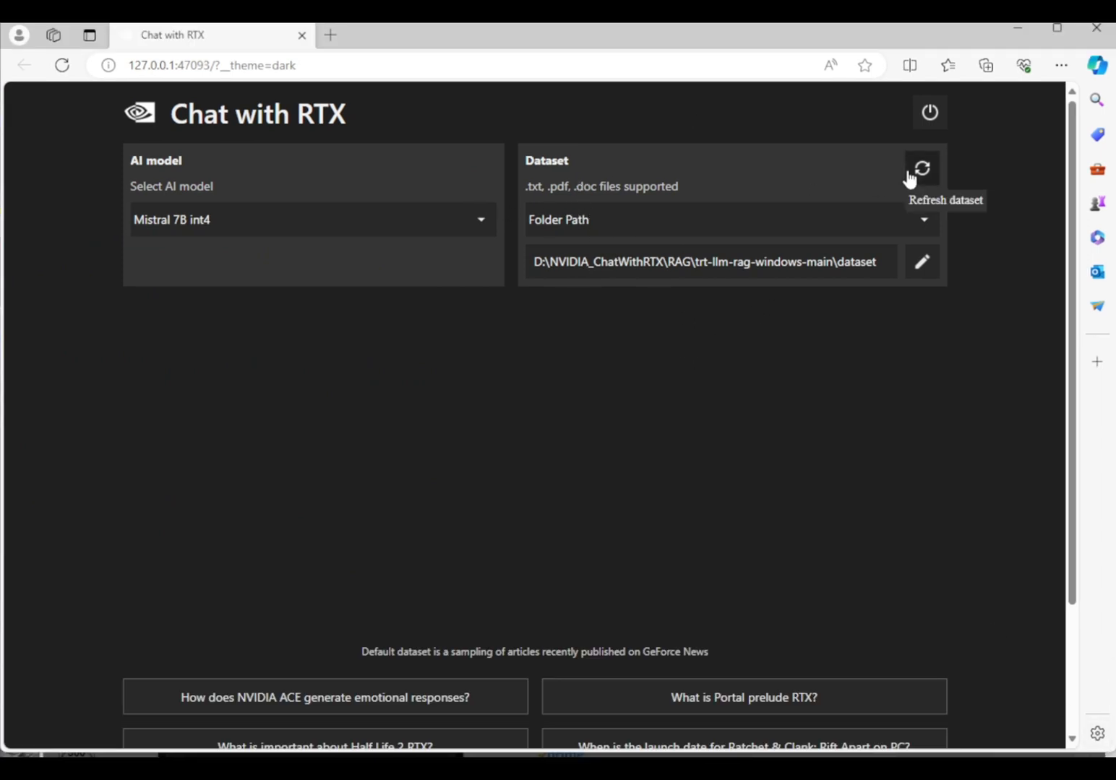
mouse_move(718, 269)
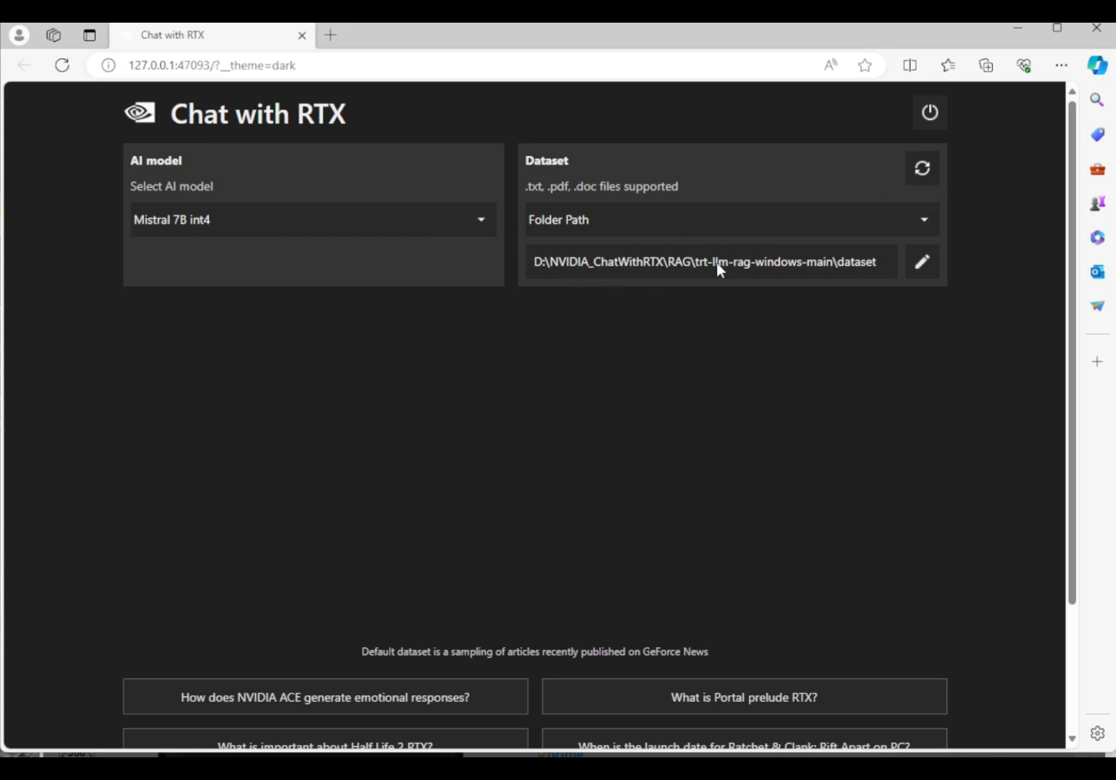
- Begin choosing a different dataset folder via the edit icon beside the path
left_click(922, 168)
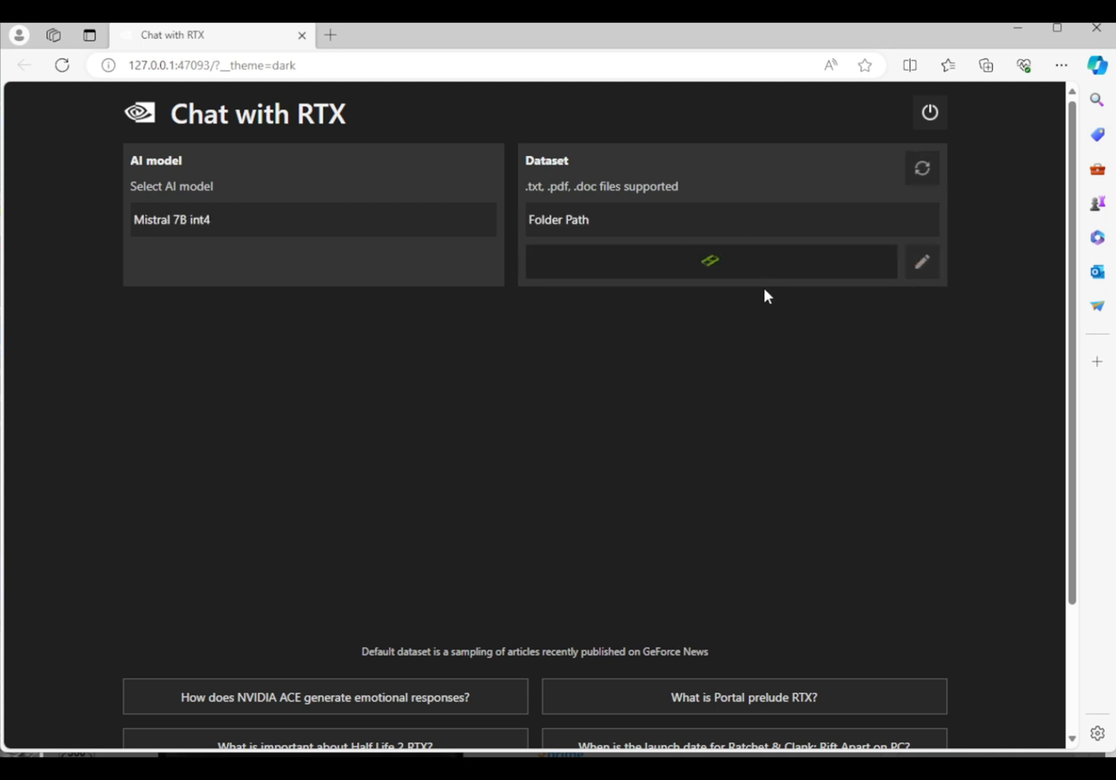
- Select D:\py_cyberLLM\data as the dataset folder and refresh the dataset
left_click(922, 262)
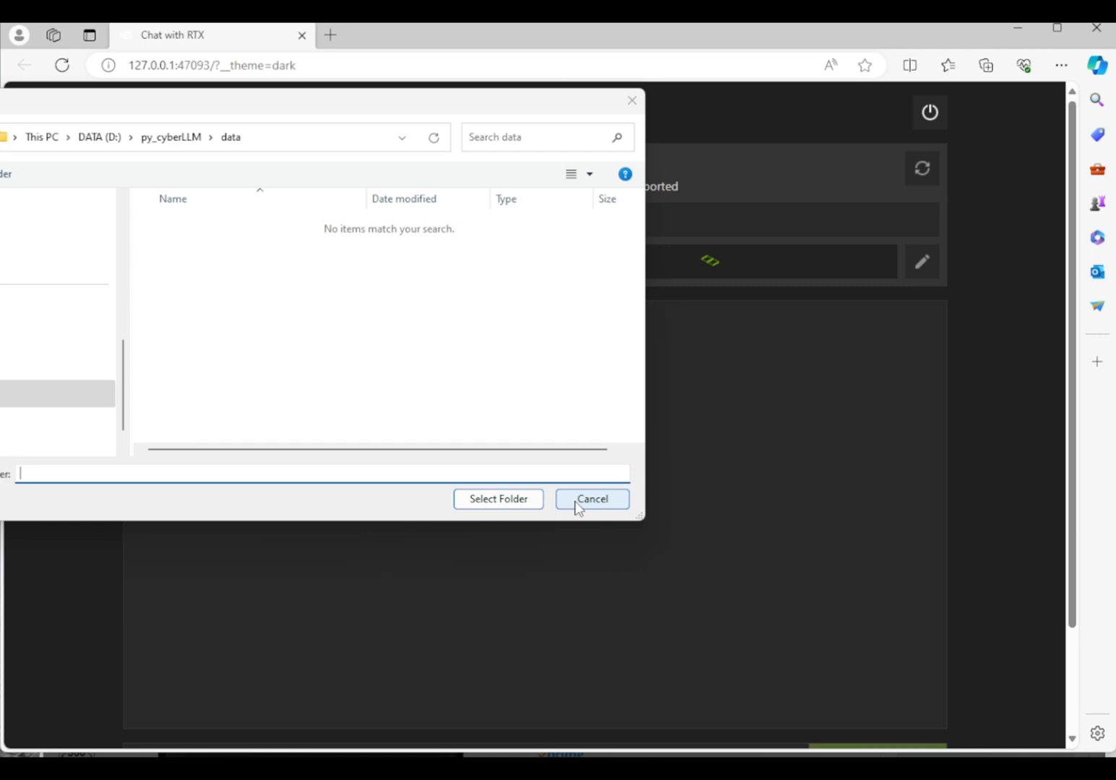
left_click(591, 499)
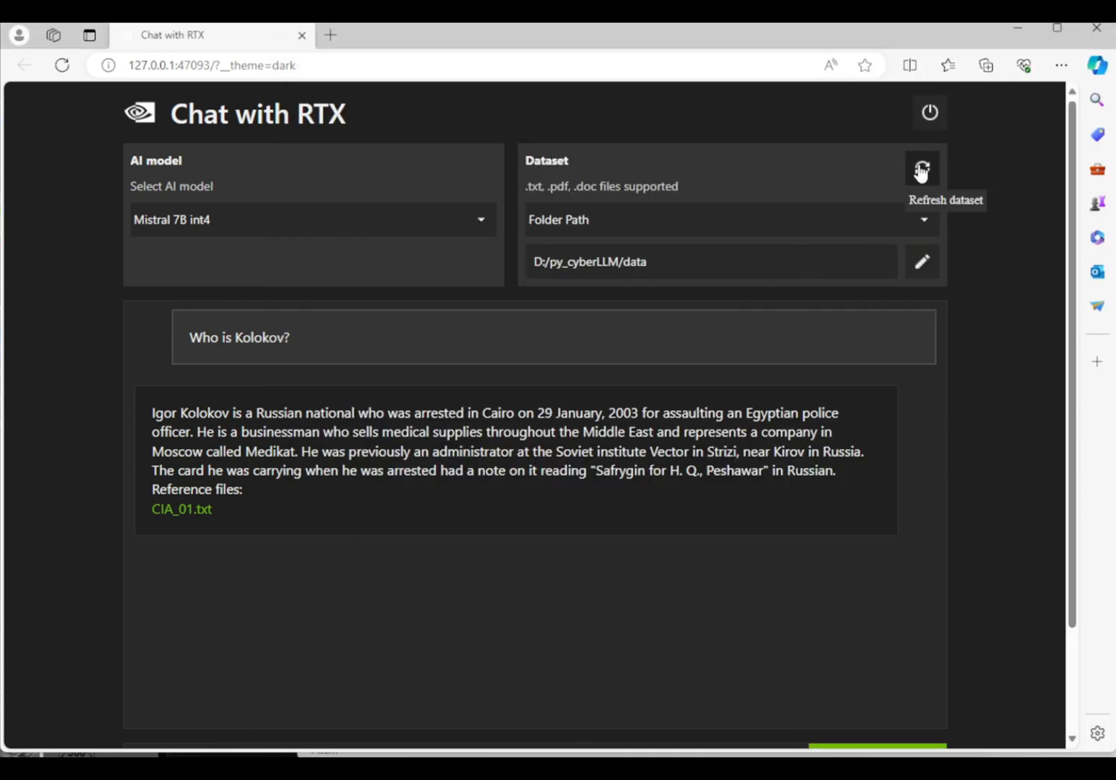
left_click(920, 167)
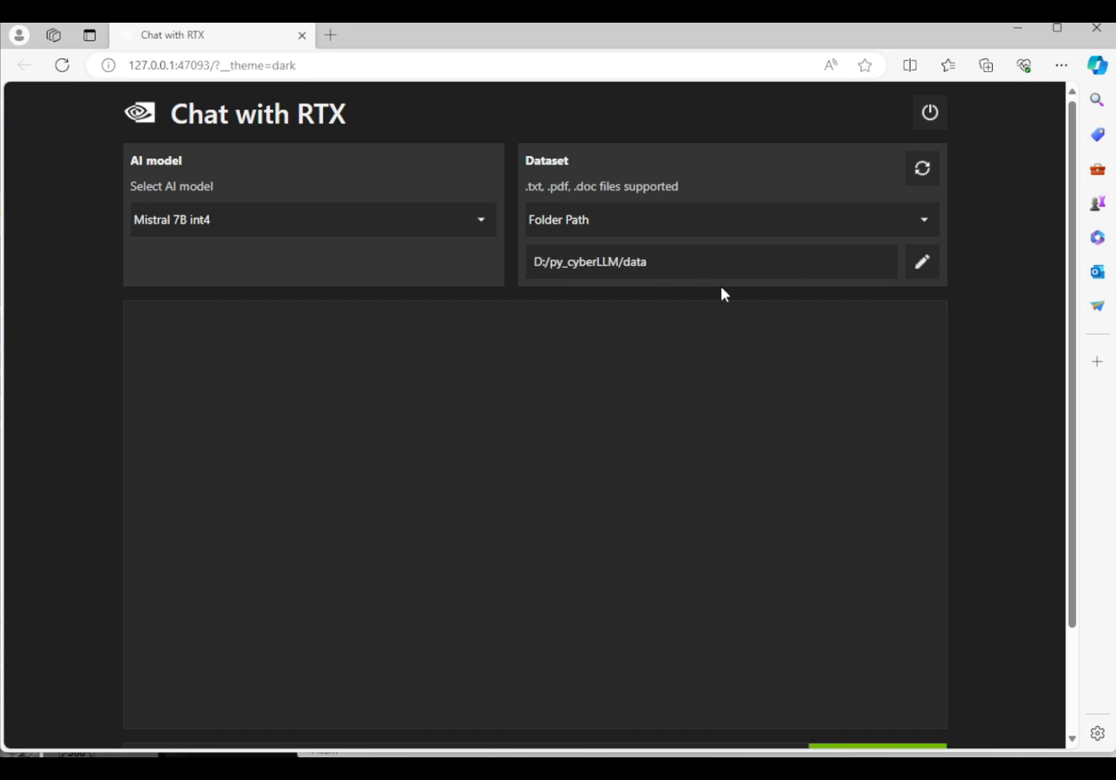
- Ask what dataset is used in this paper
scroll("down", 3)
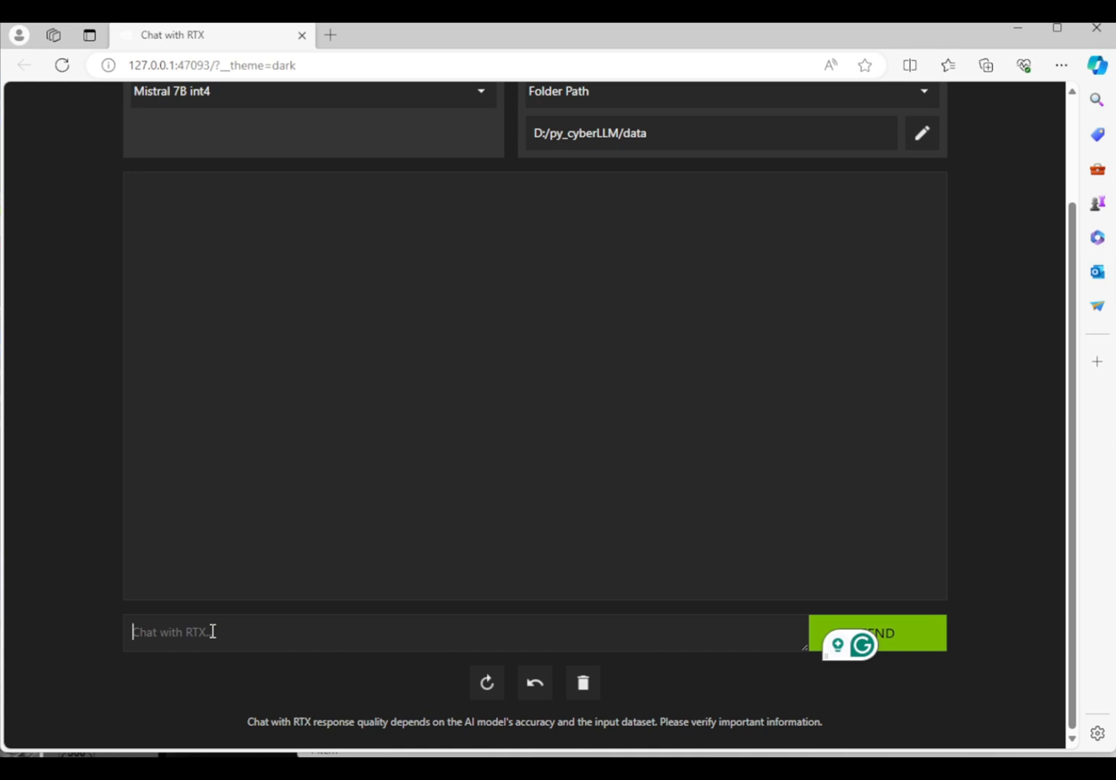
type("What dataset")
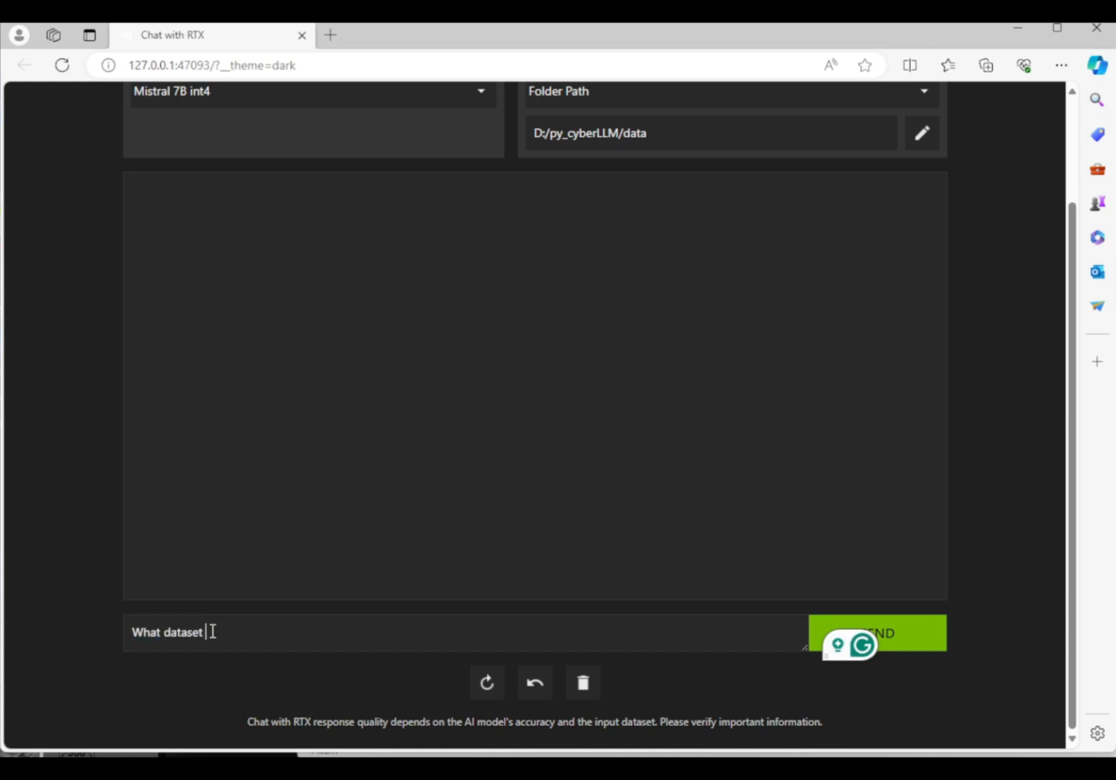
type("is used")
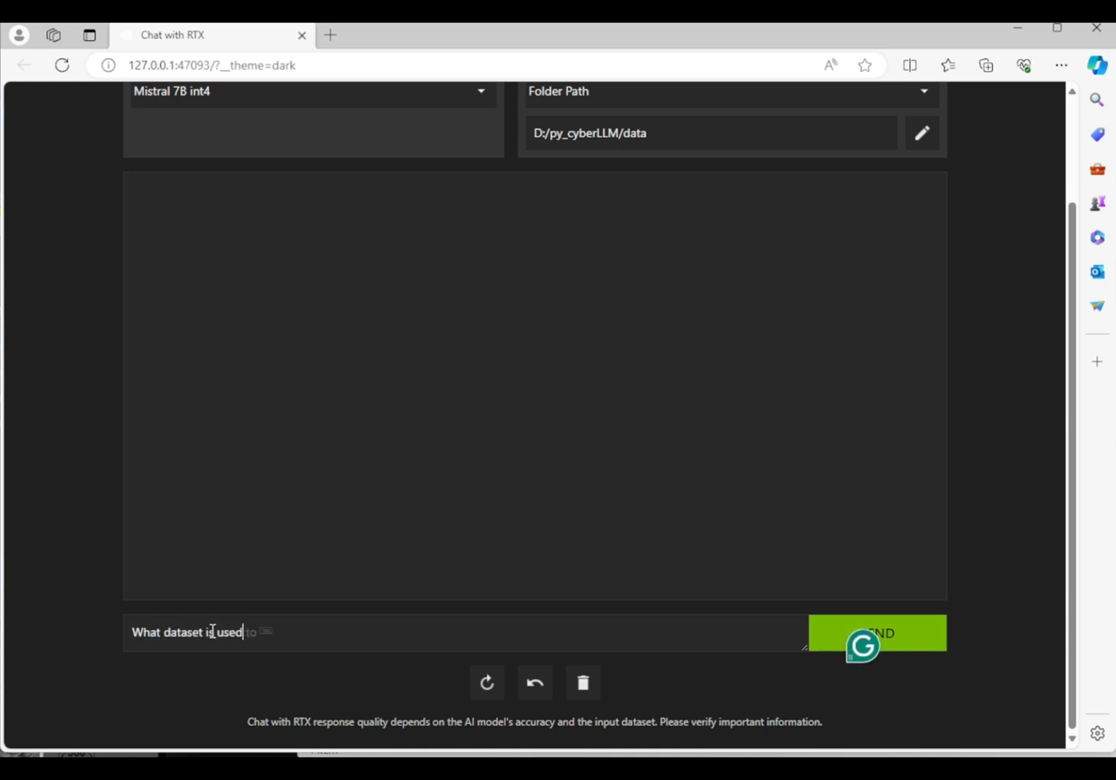
type("in this paper")
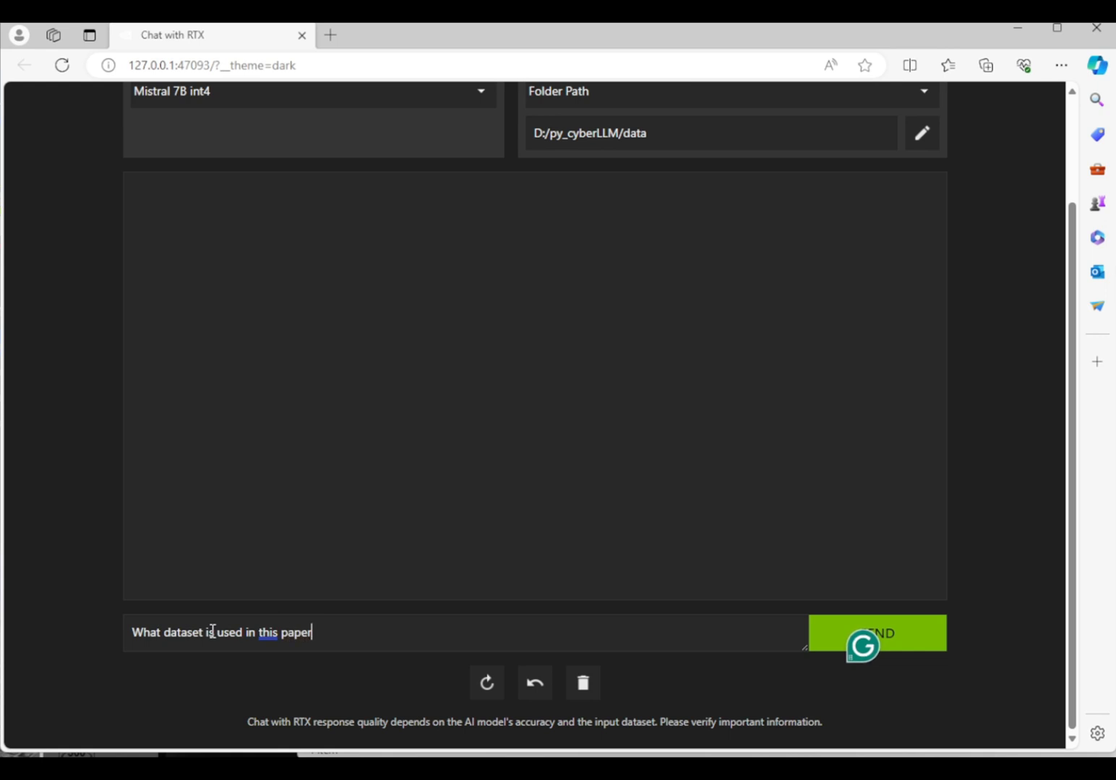
left_click(876, 633)
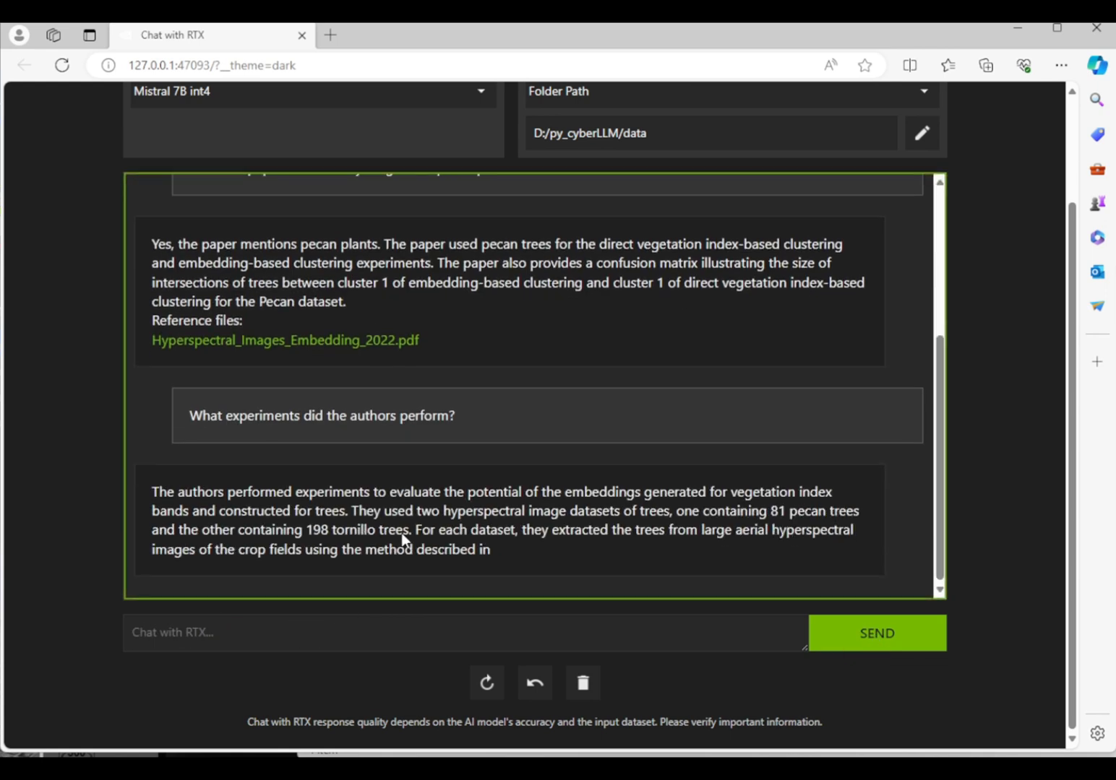
- Ask for a brief write-up of the paper's methodology
type("Who is the")
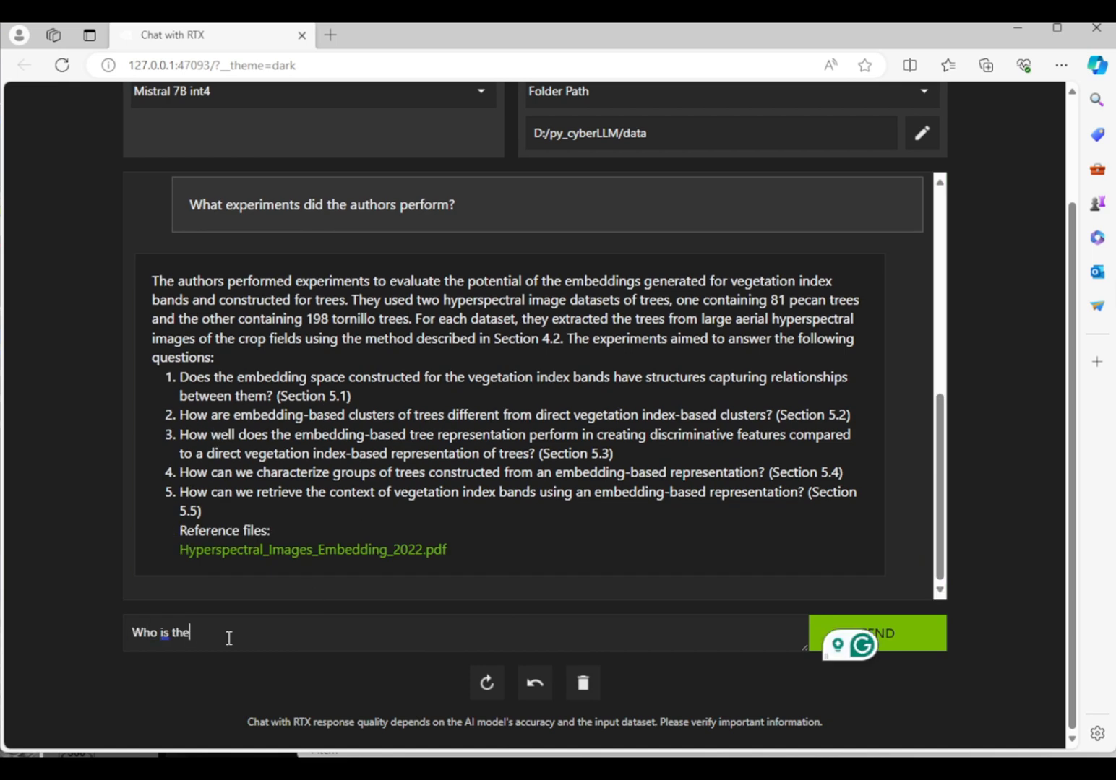
type("Briefly write about the methodo")
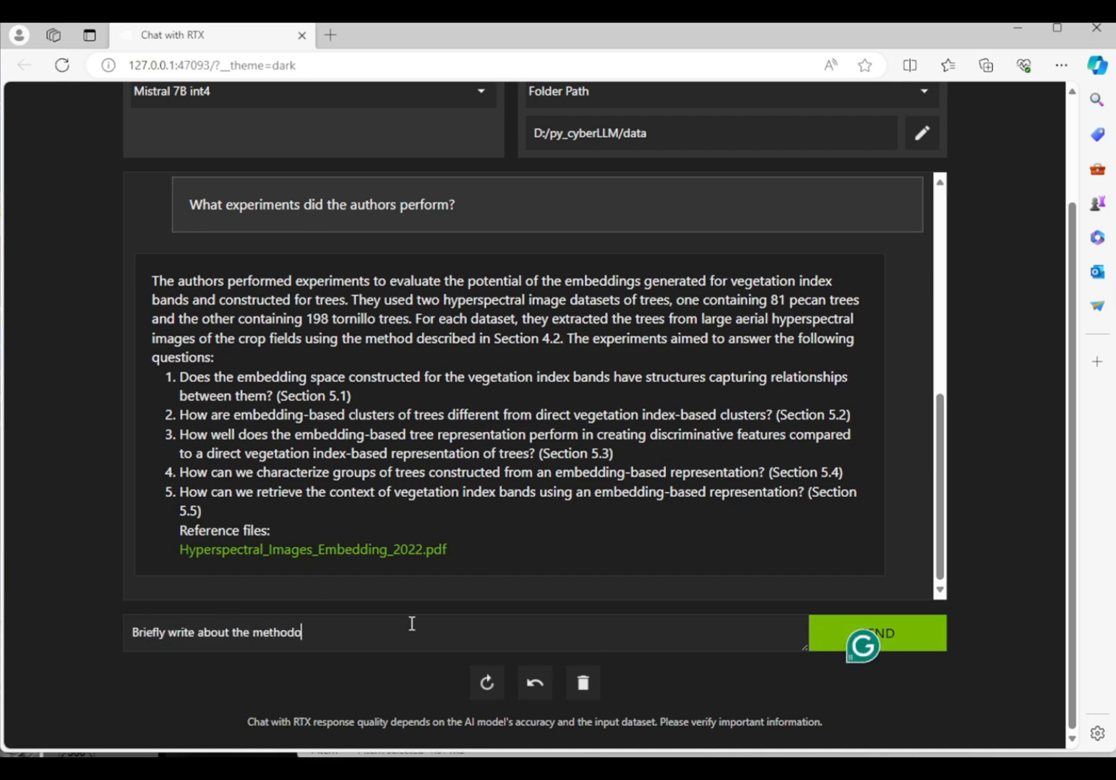
type("logy")
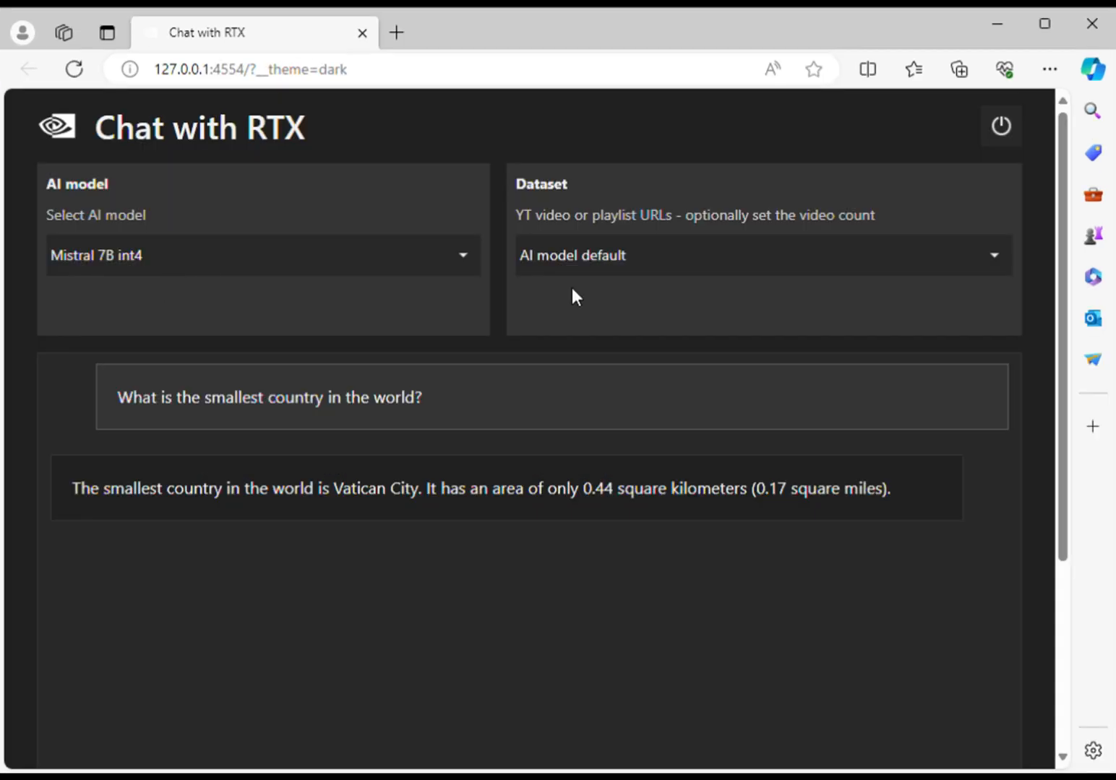
- Ask for the top five largest countries in the world
left_click(762, 255)
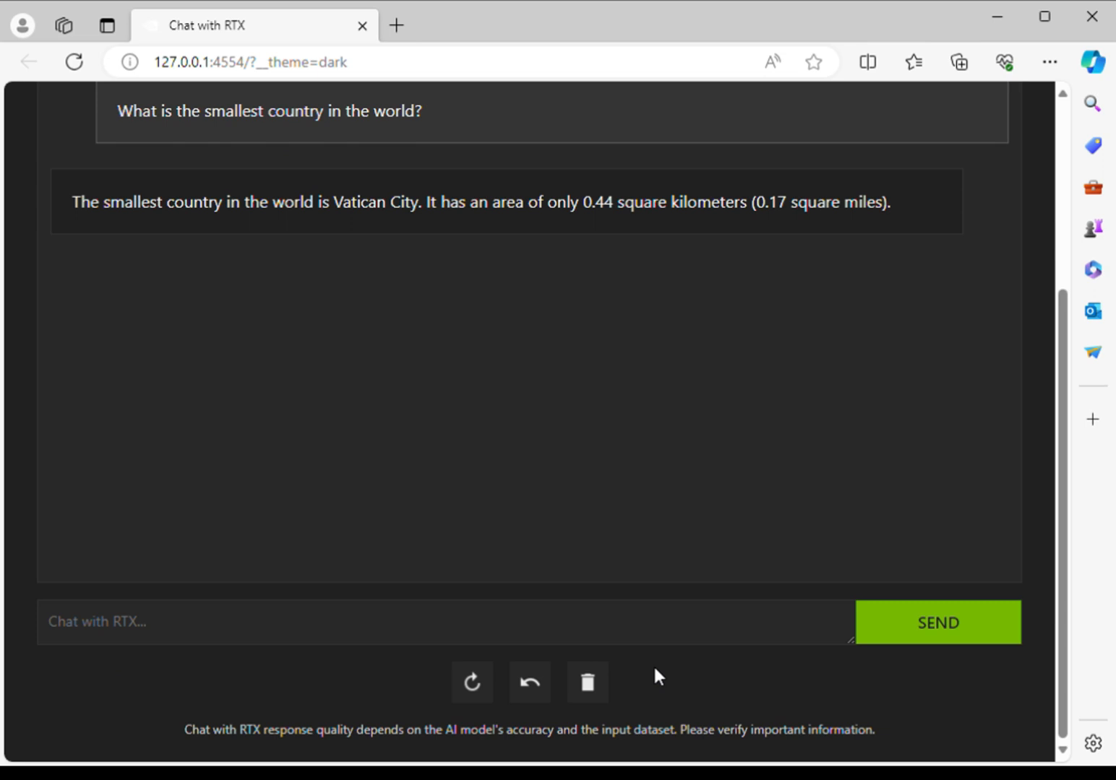
type("What are the top five most")
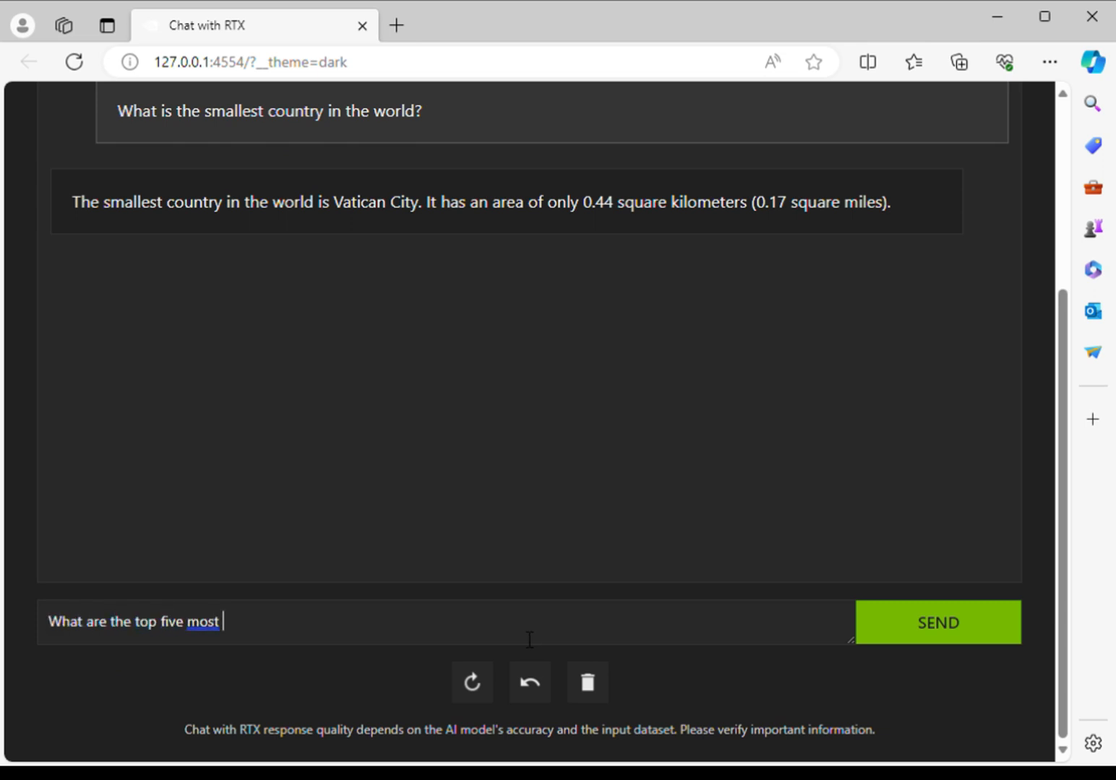
type("largest countries in the world")
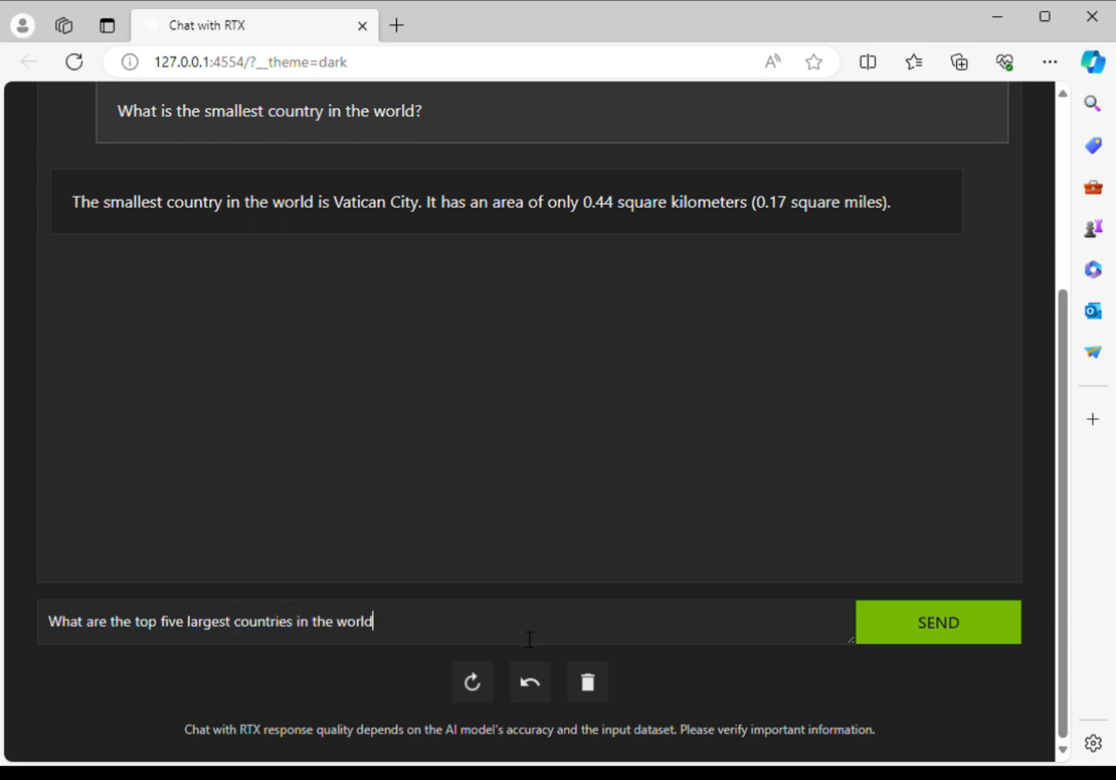
left_click(936, 622)
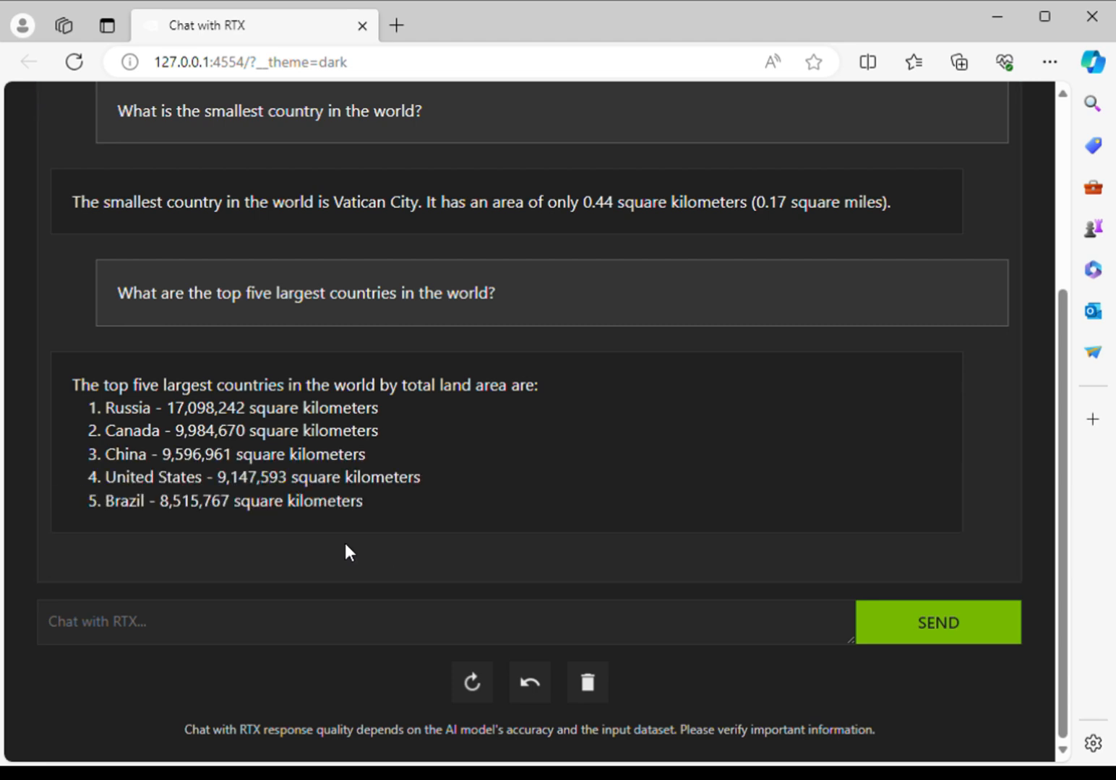
- Ask whether there is a cure for COVID-19
type("What i")
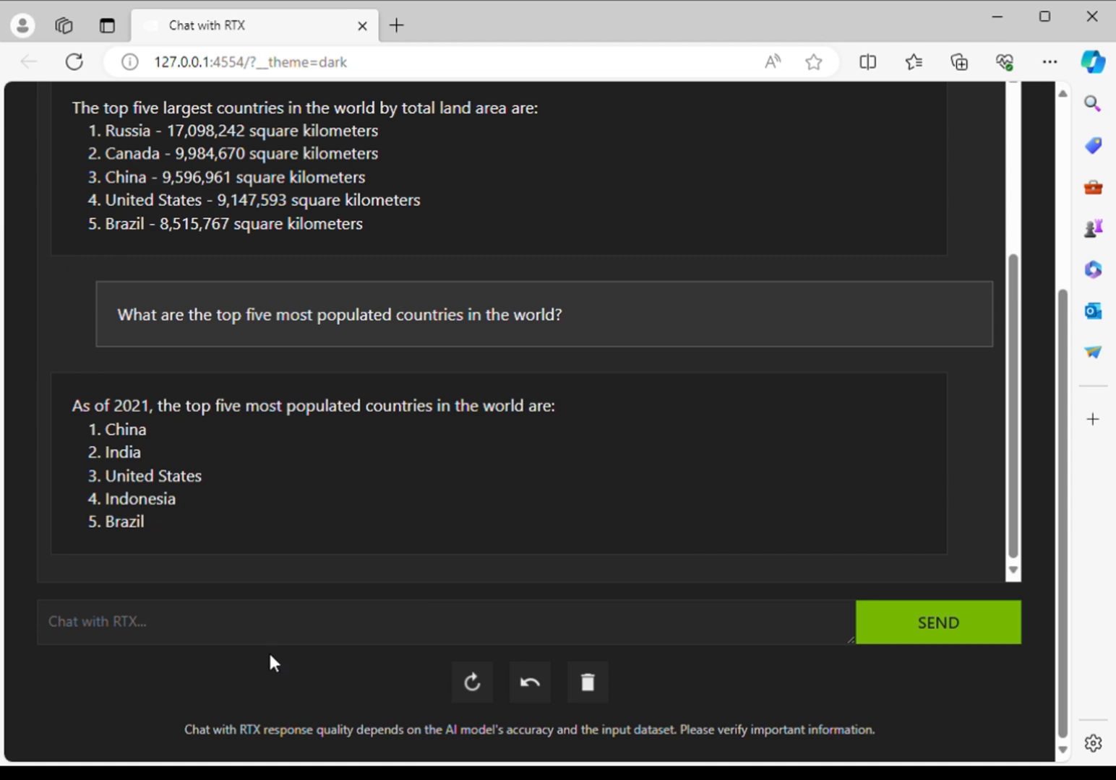
type("Is the are cure of COVID 19?")
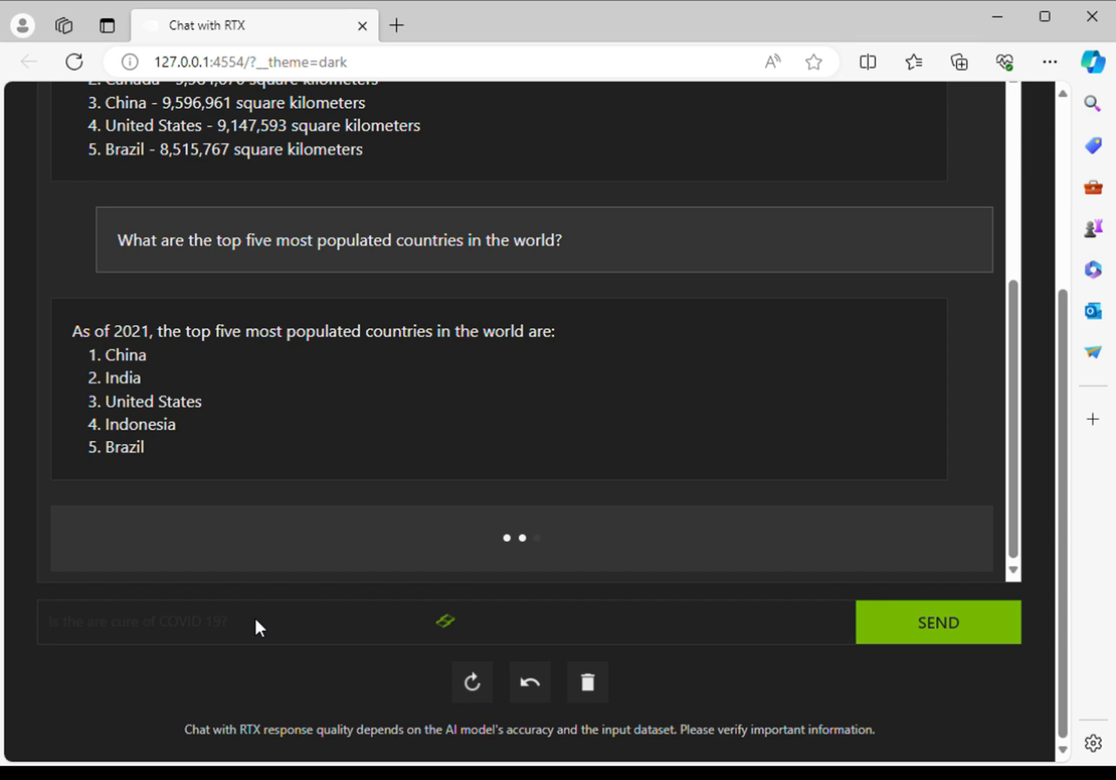
left_click(936, 623)
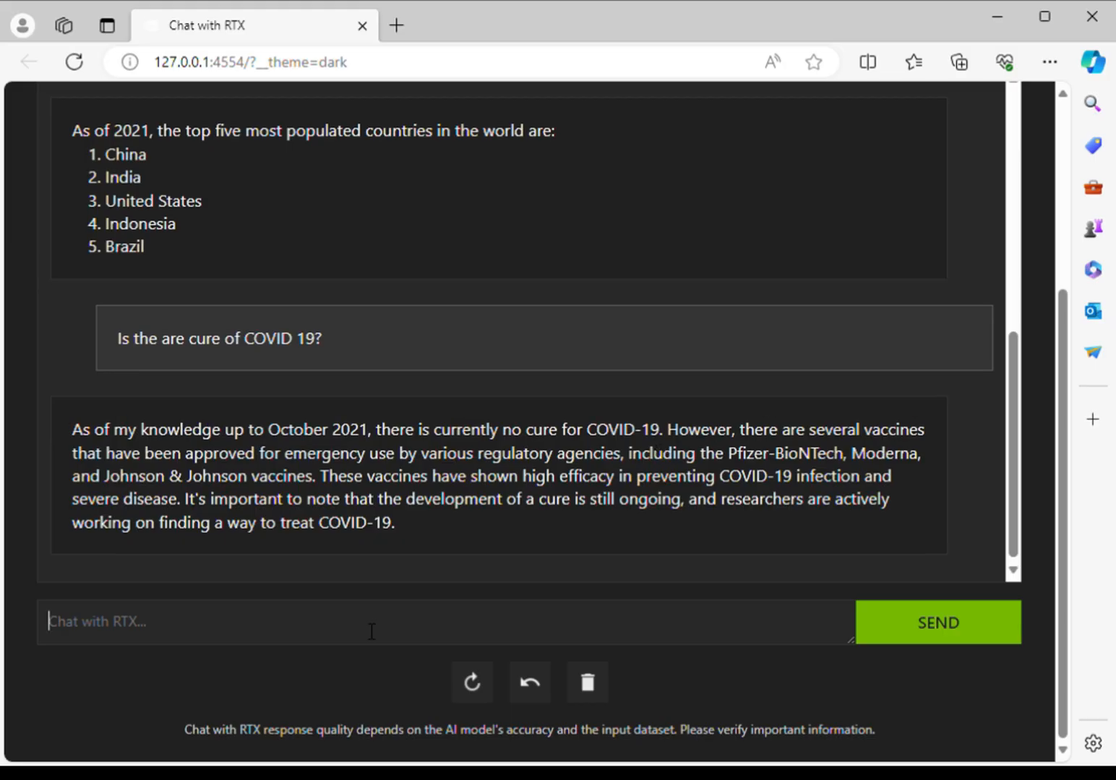
- Ask what a mixture of experts is
type("Can you tell me")
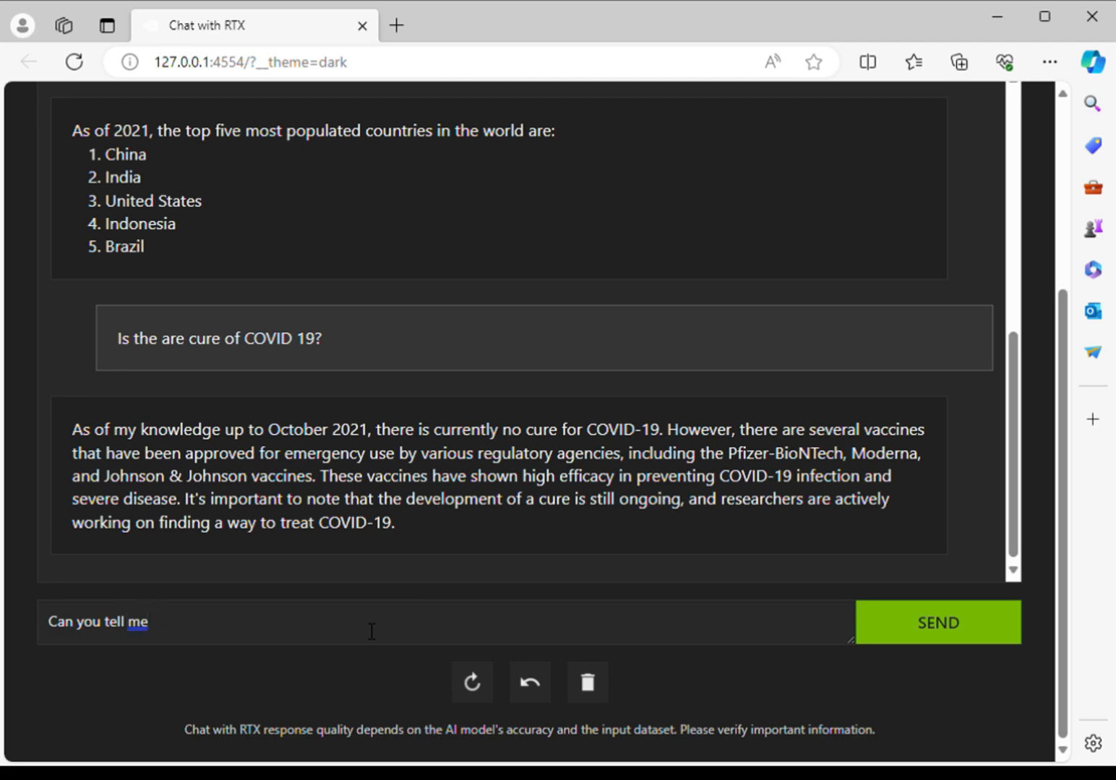
type("what is")
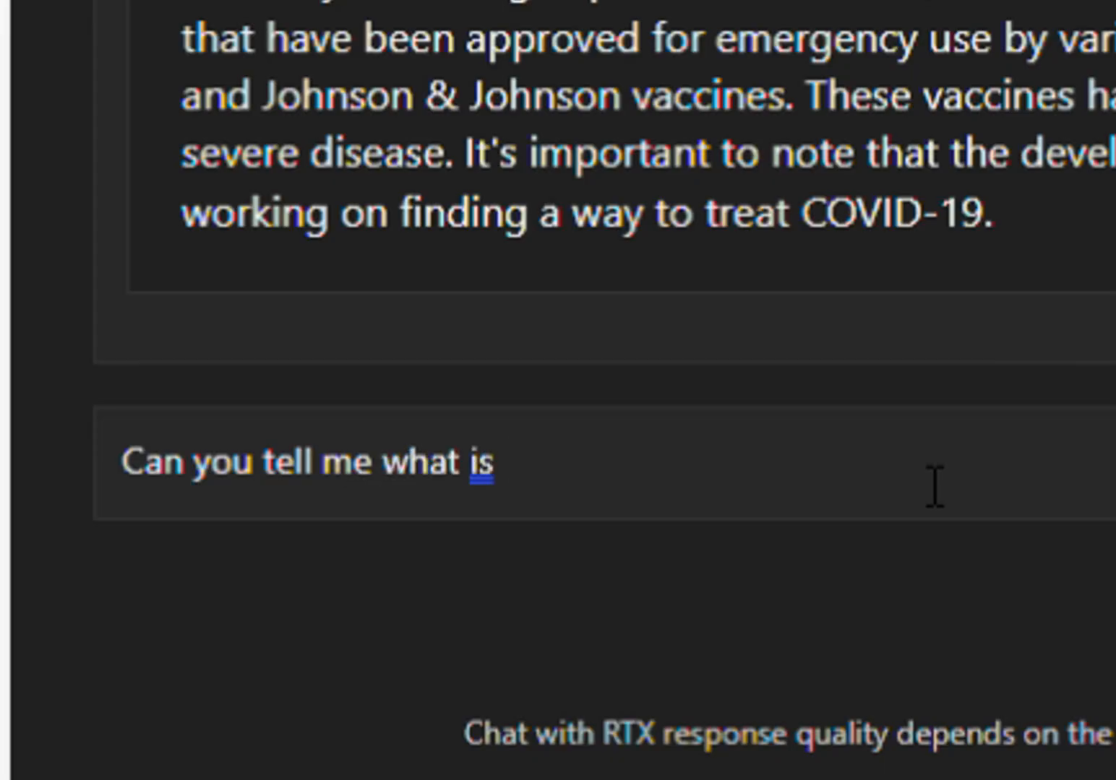
type("a mixture of exp")
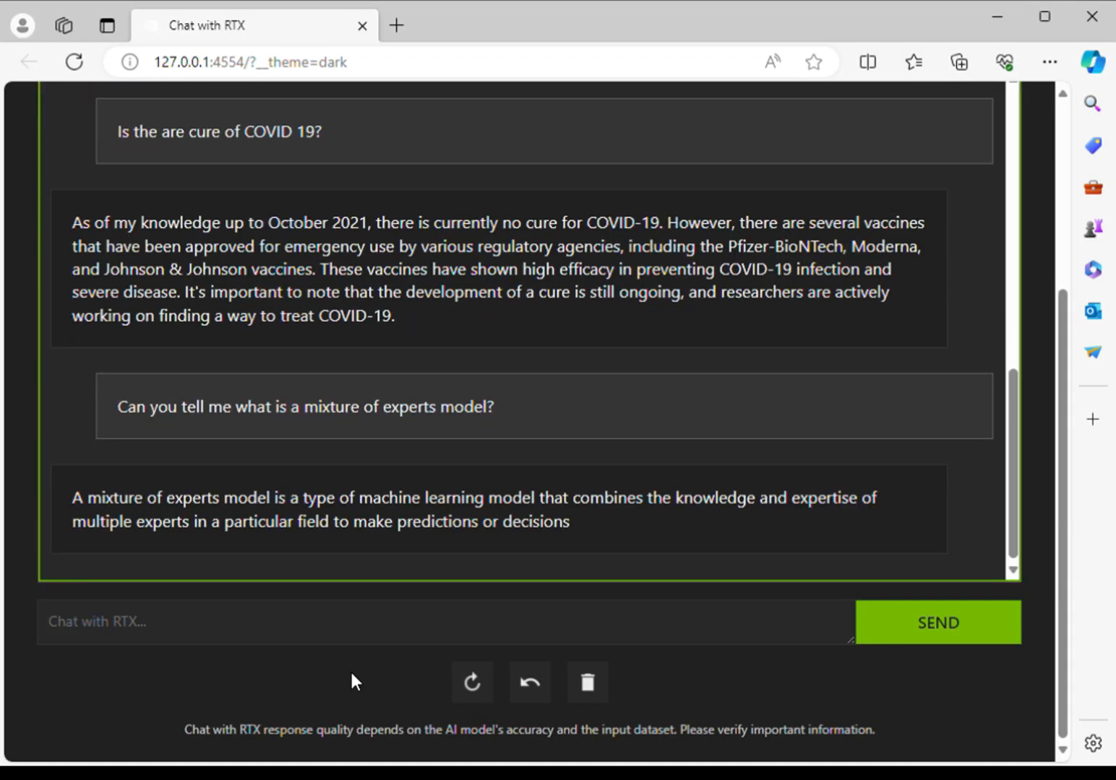
- Ask whether a teacher-student model is also known as knowledge distillation
type("What is a stud")
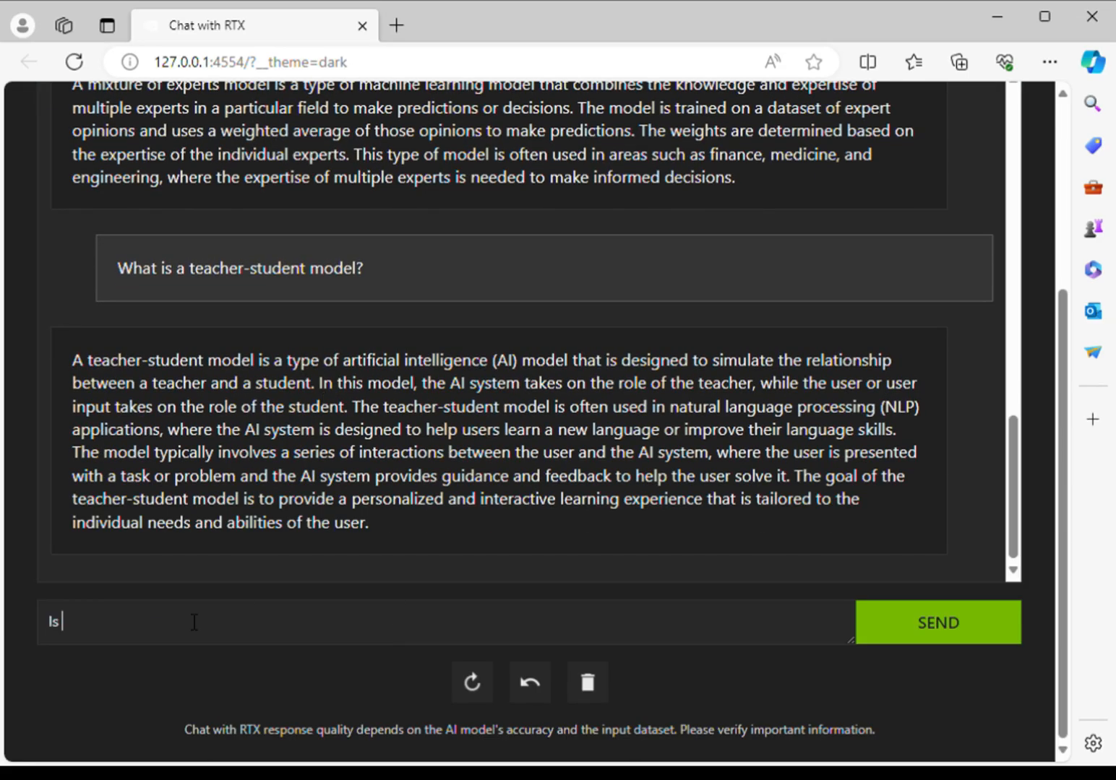
type("teacher-student model")
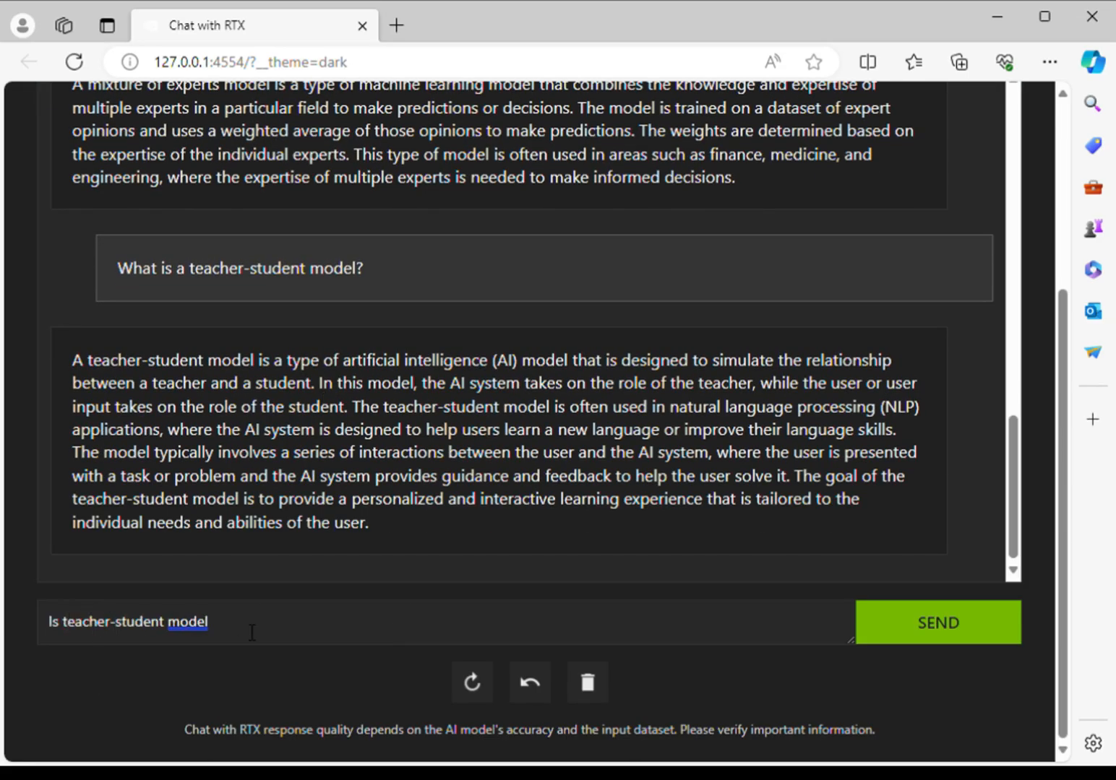
type("also known as knowle")
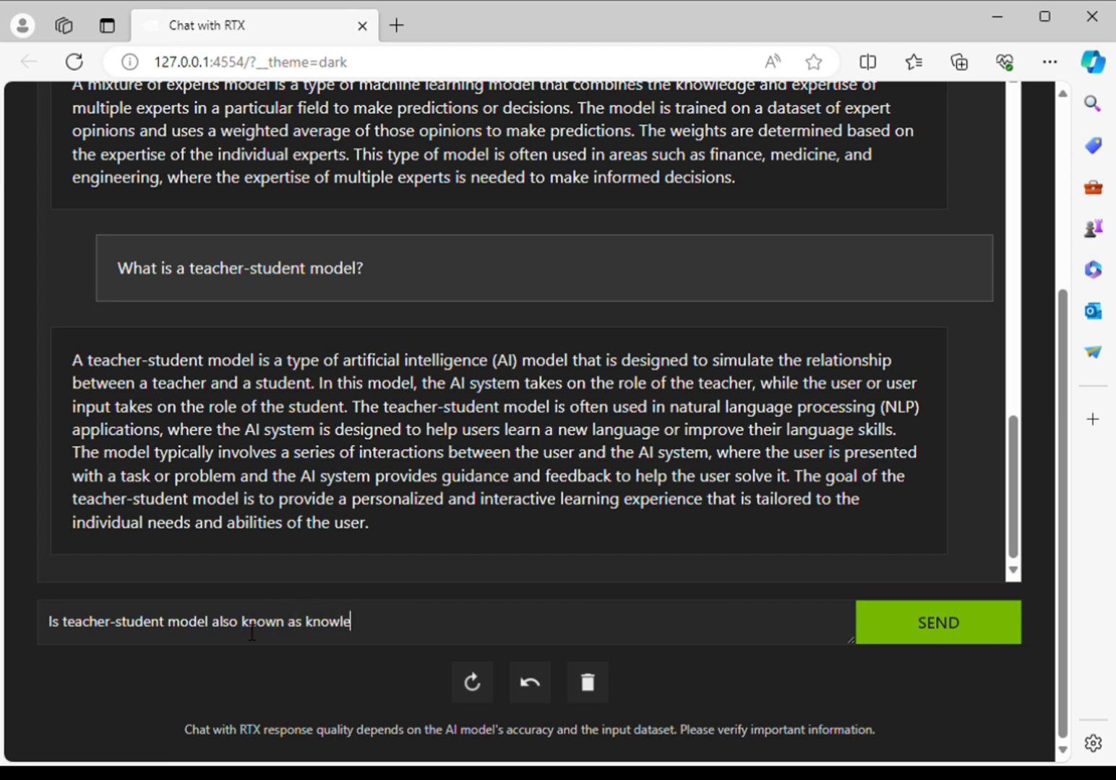
type("dge distillation?")
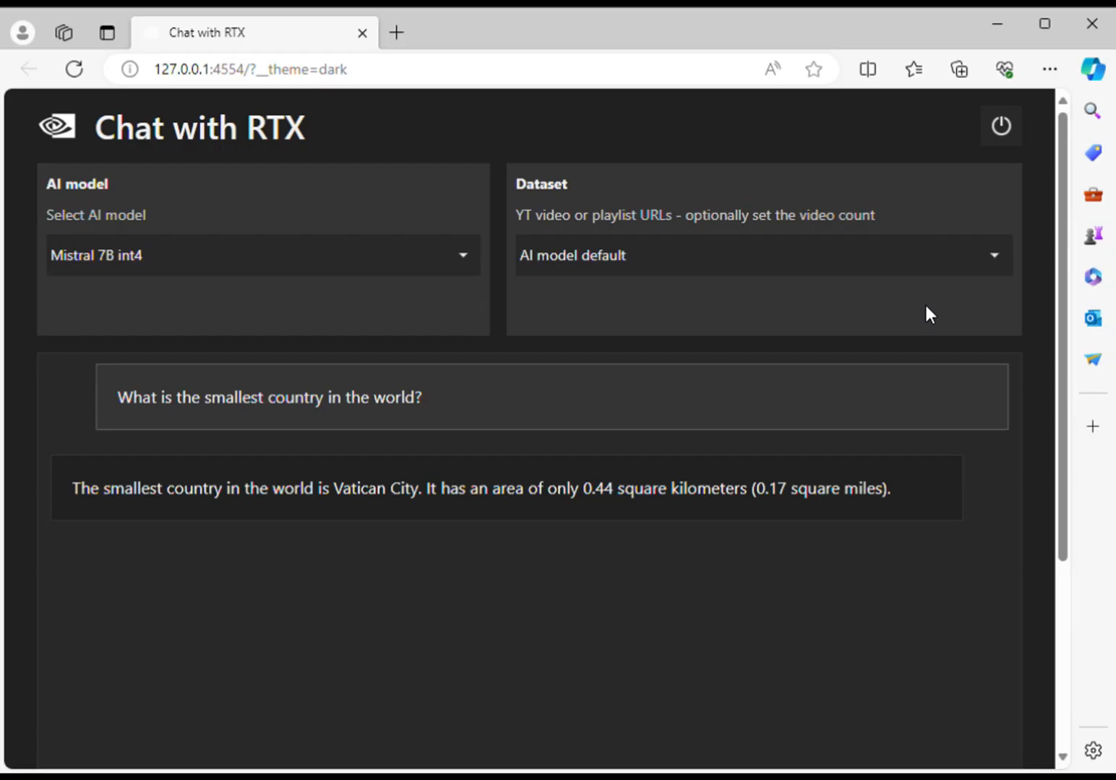
mouse_move(717, 557)
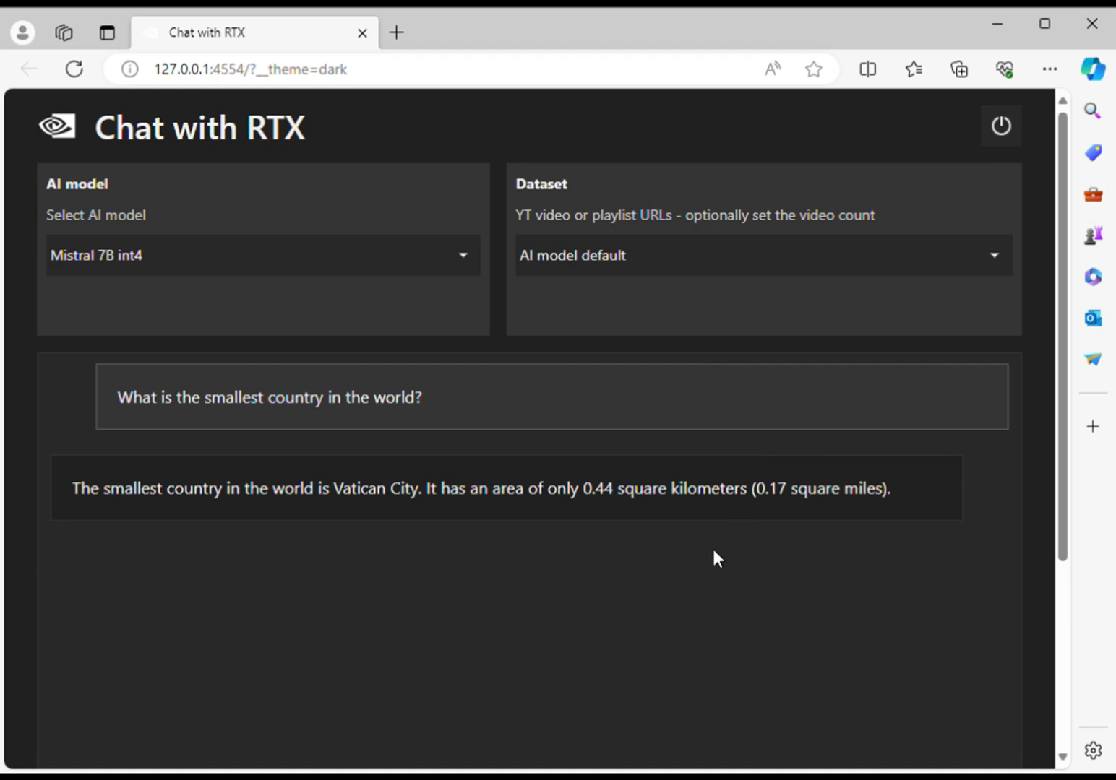
mouse_move(678, 619)
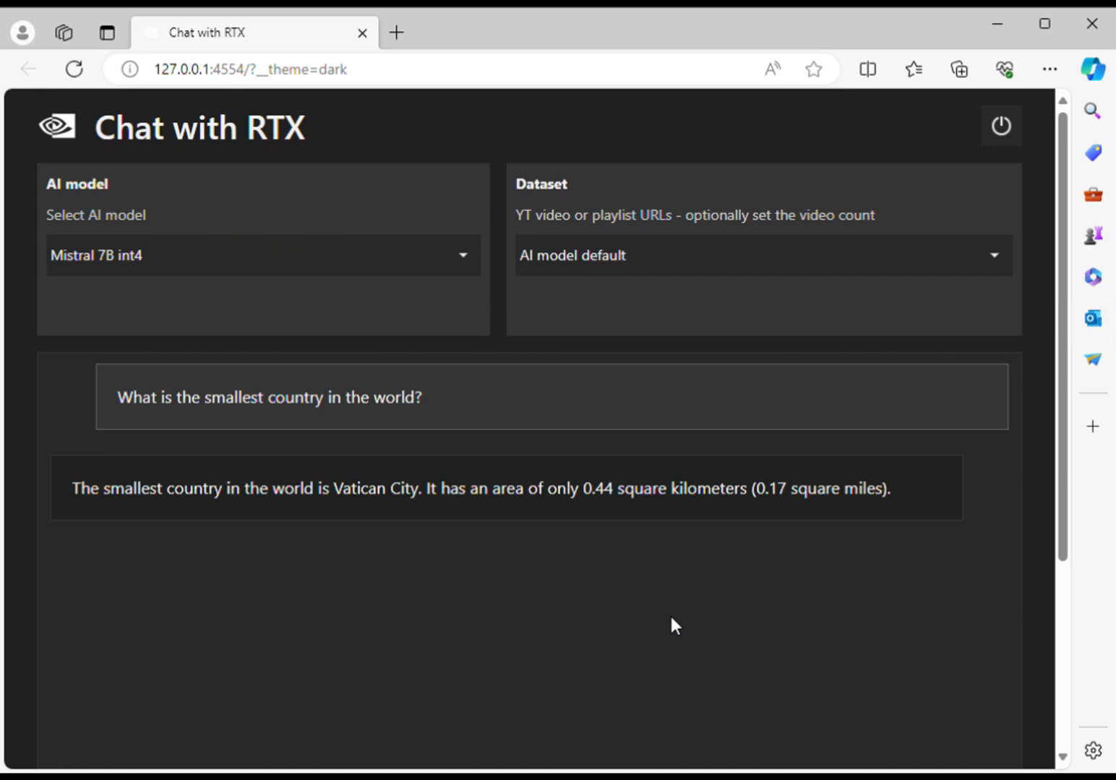
mouse_move(637, 437)
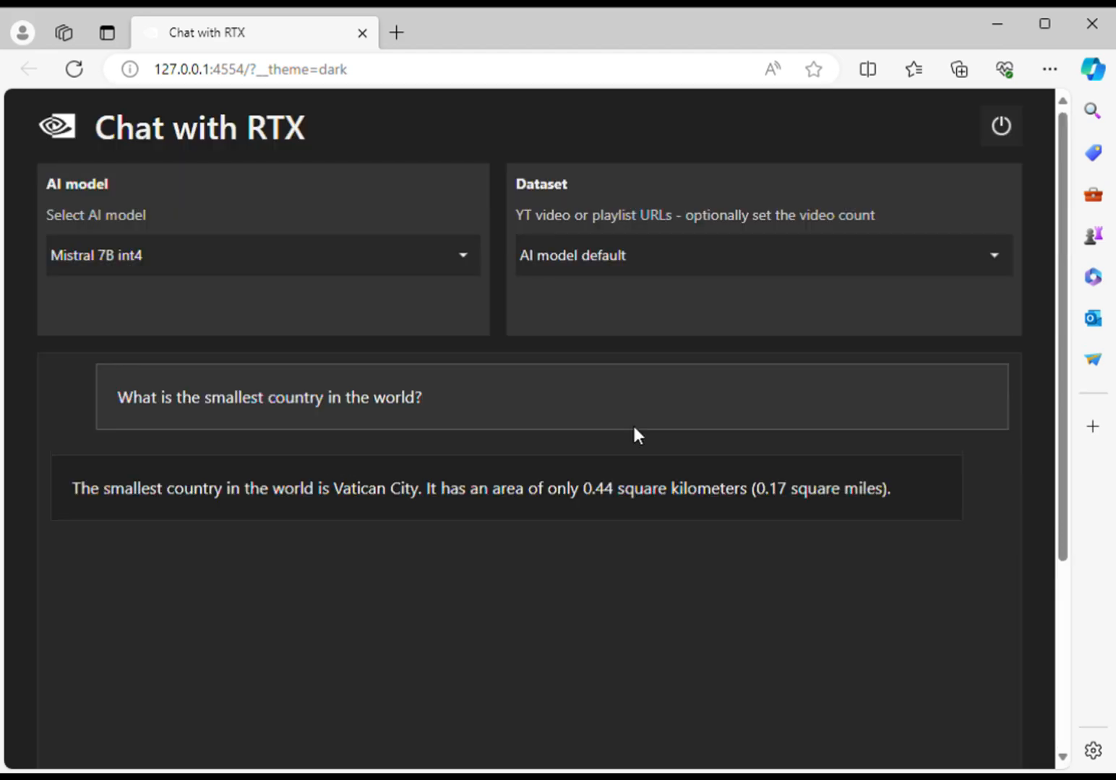
mouse_move(374, 446)
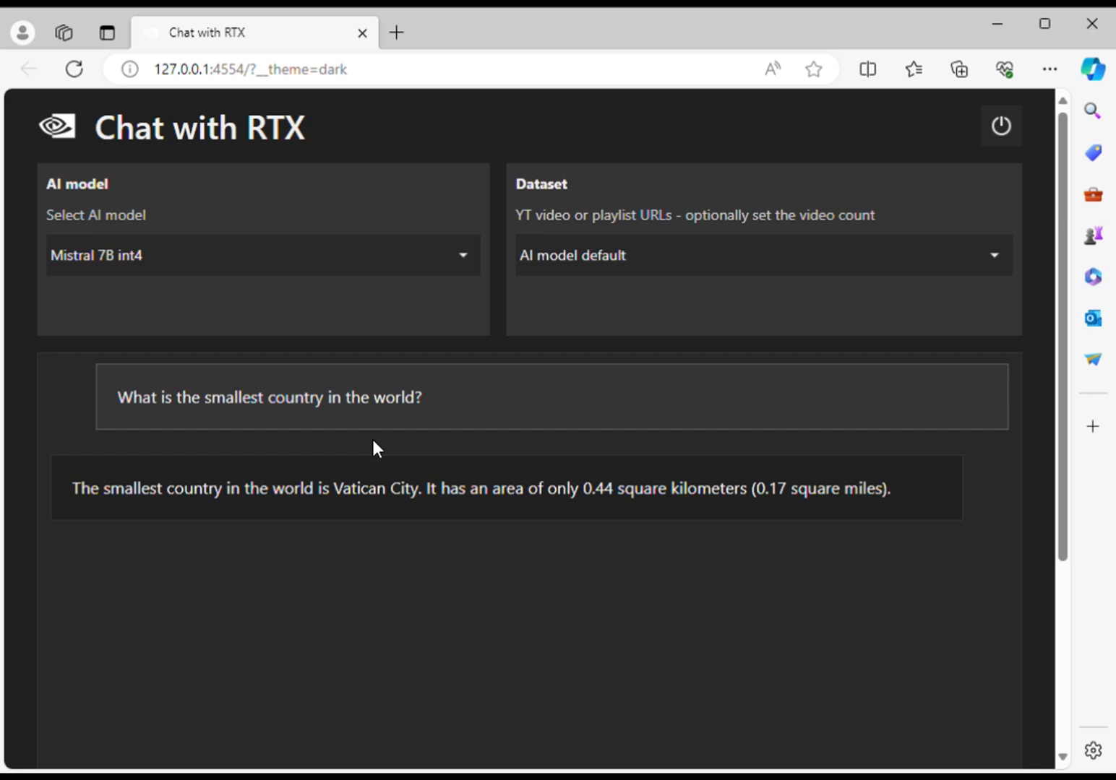
mouse_move(433, 398)
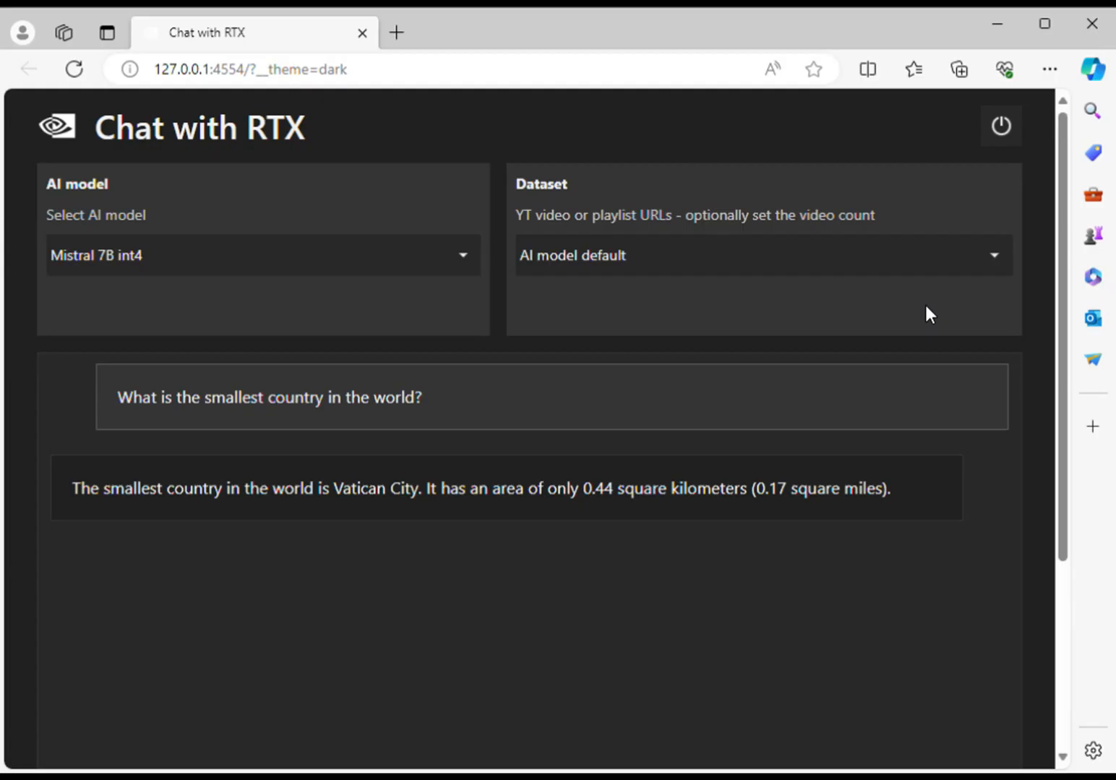
mouse_move(691, 594)
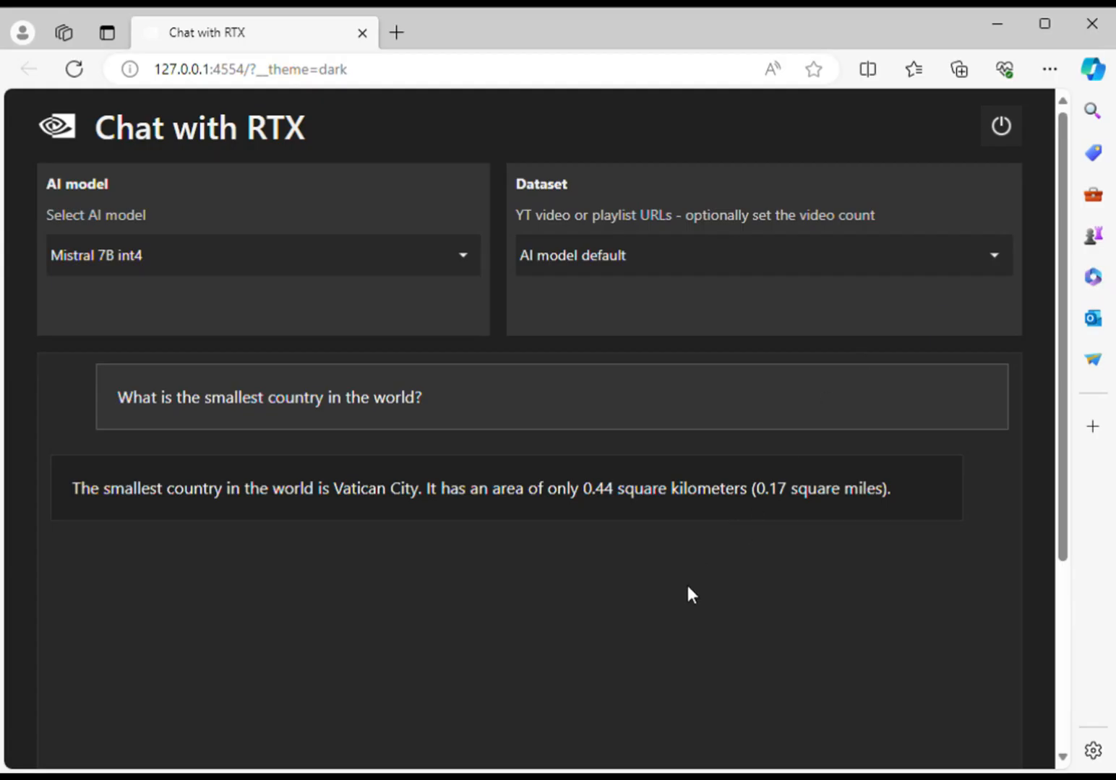